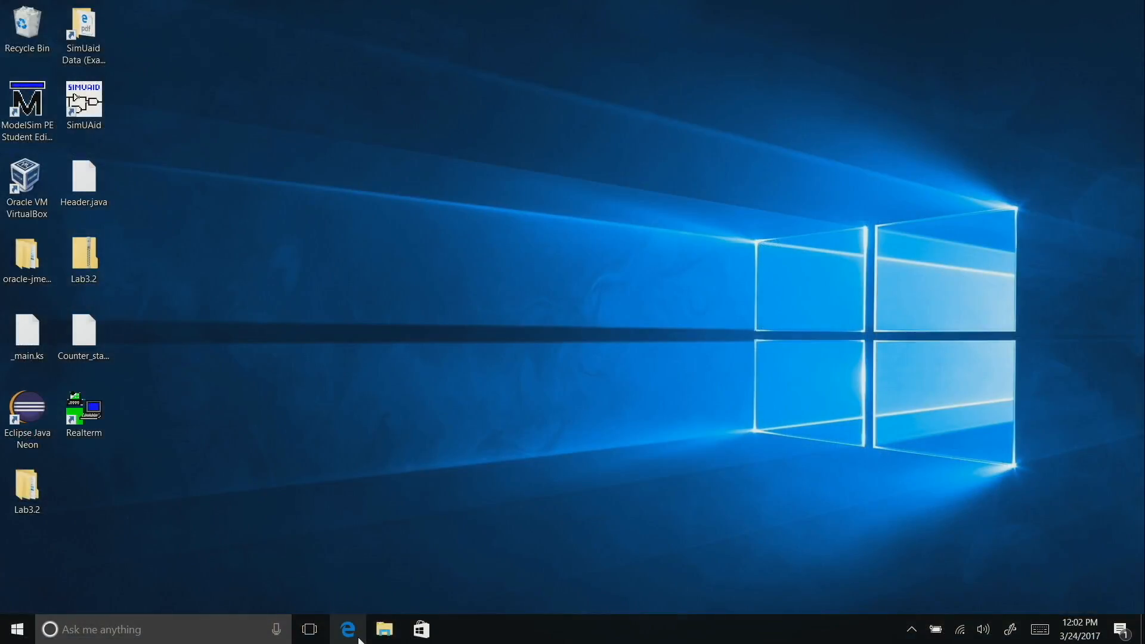
mouse_move(347, 632)
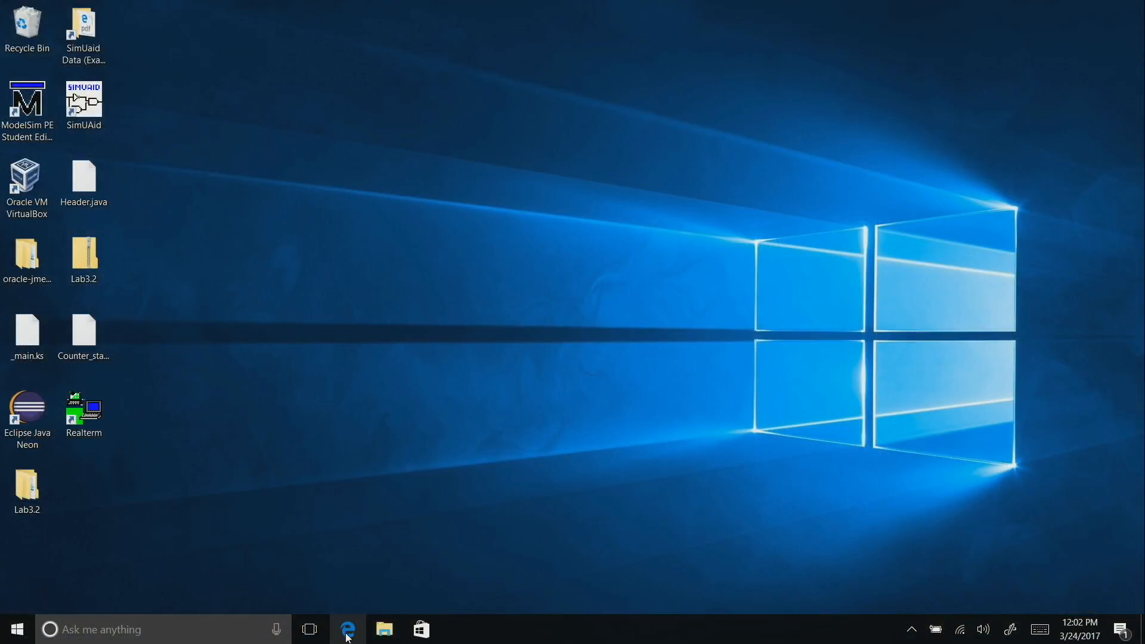
Launch Edge to view the Wakaama-K64F GitHub README.
left_click(347, 629)
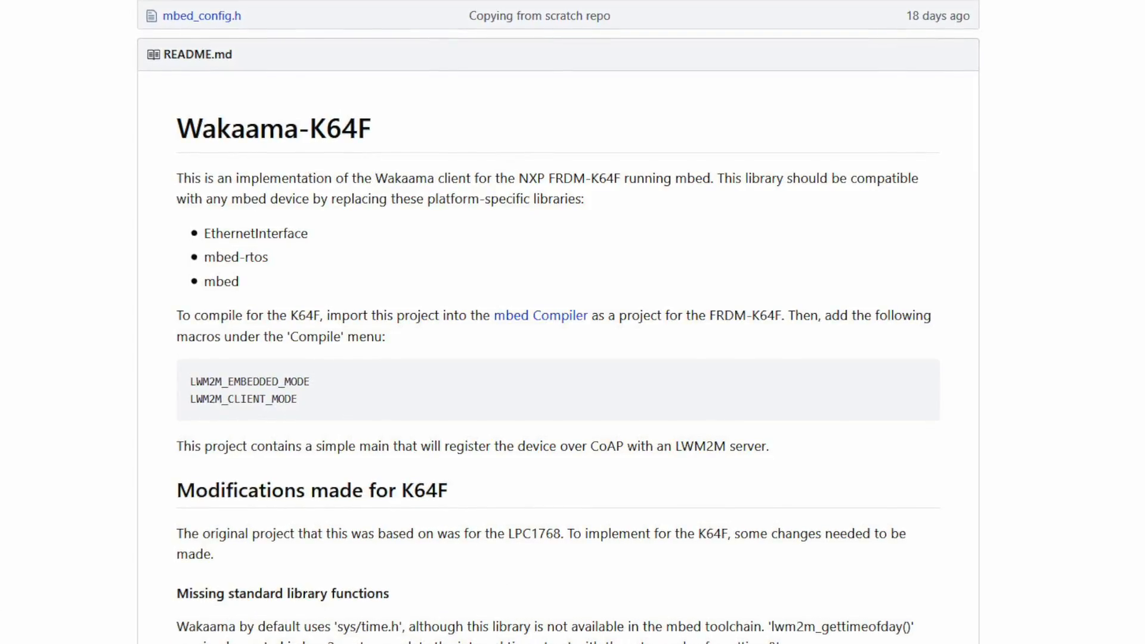
Go to the mbed Compiler, start an import from URL, then cancel it.
left_click(540, 315)
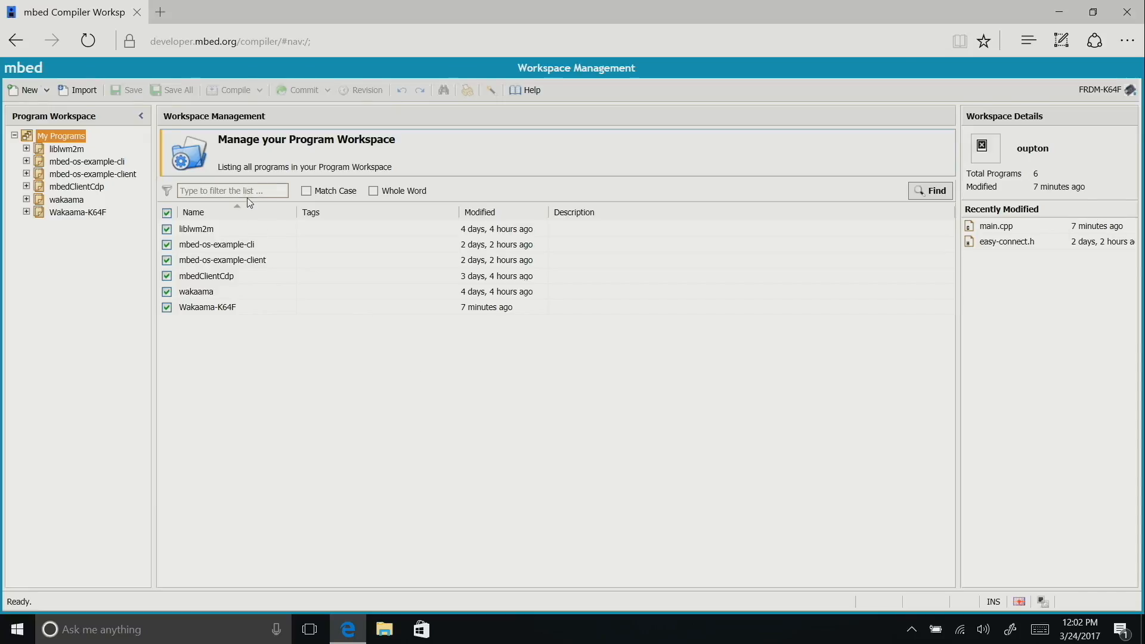
mouse_move(78, 90)
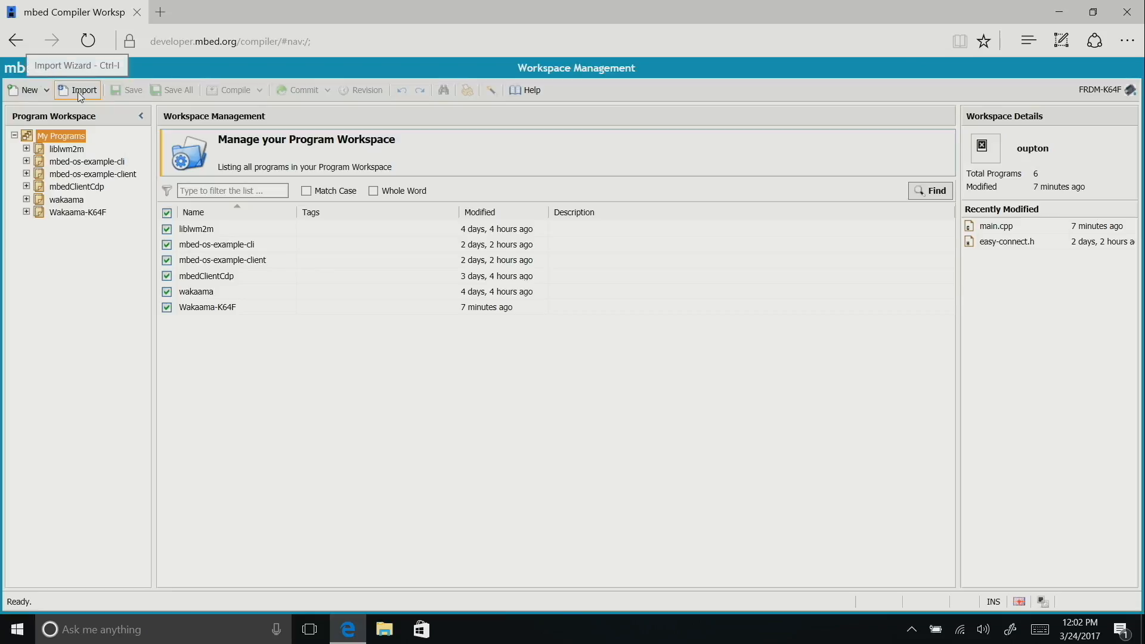
left_click(78, 90)
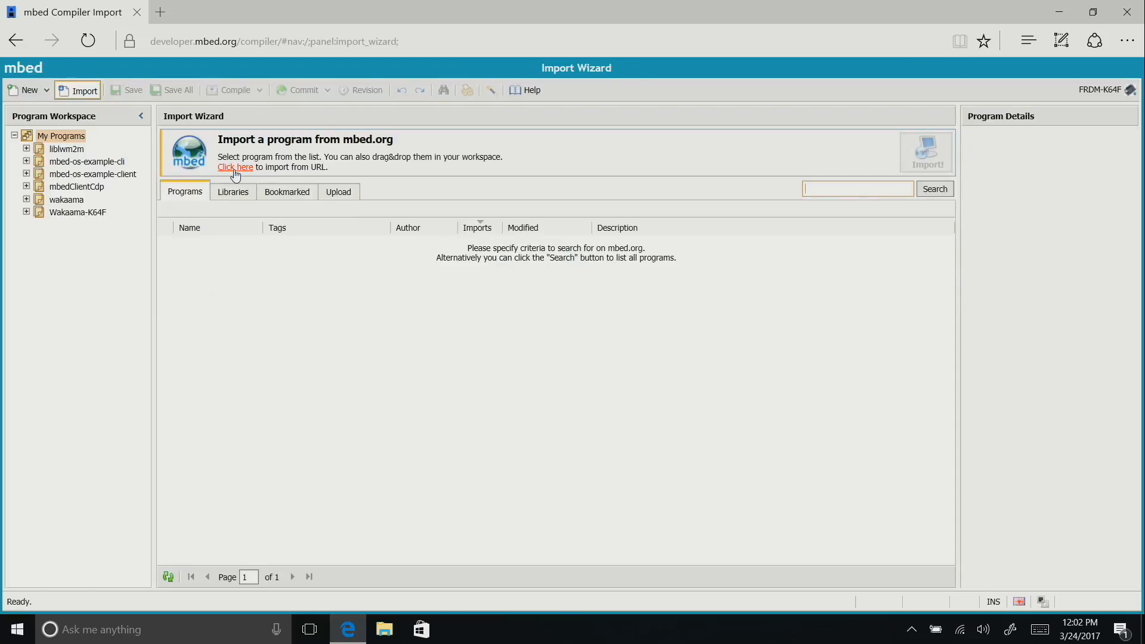
left_click(235, 166)
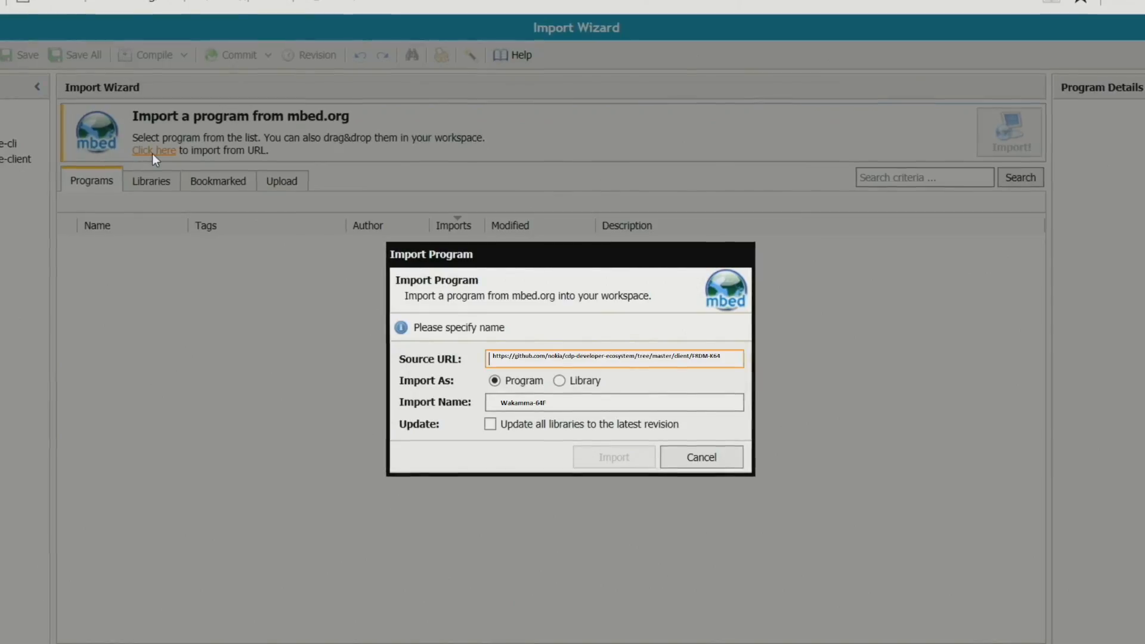
left_click(614, 457)
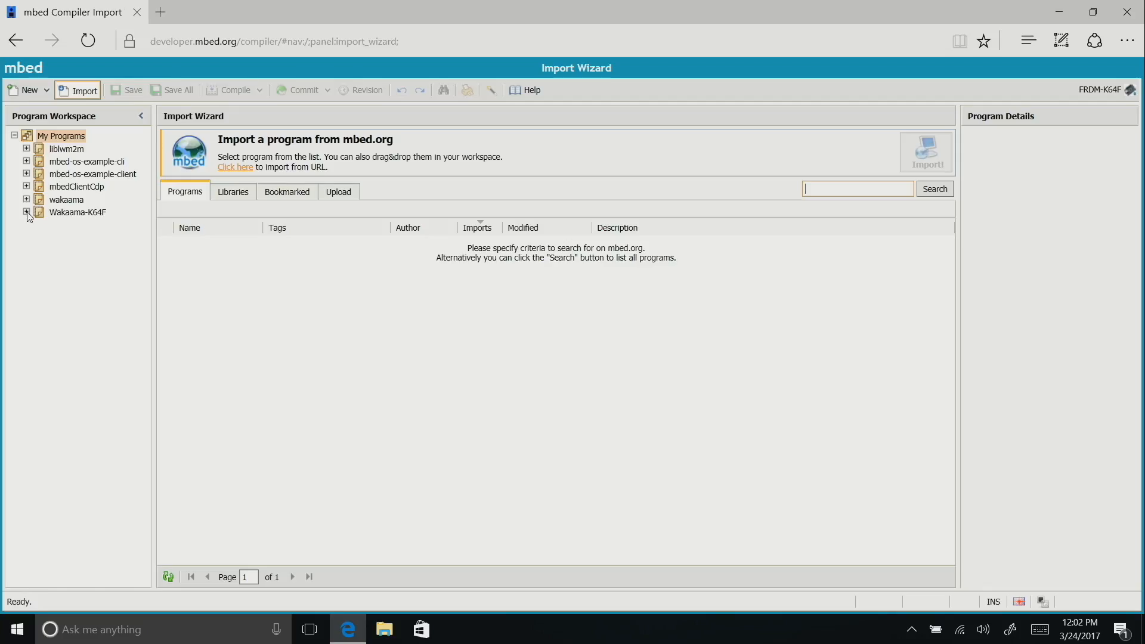
Expand Wakaama-K64F and inspect the EthernetInterface, mbed-rtos and mbed libraries.
left_click(26, 213)
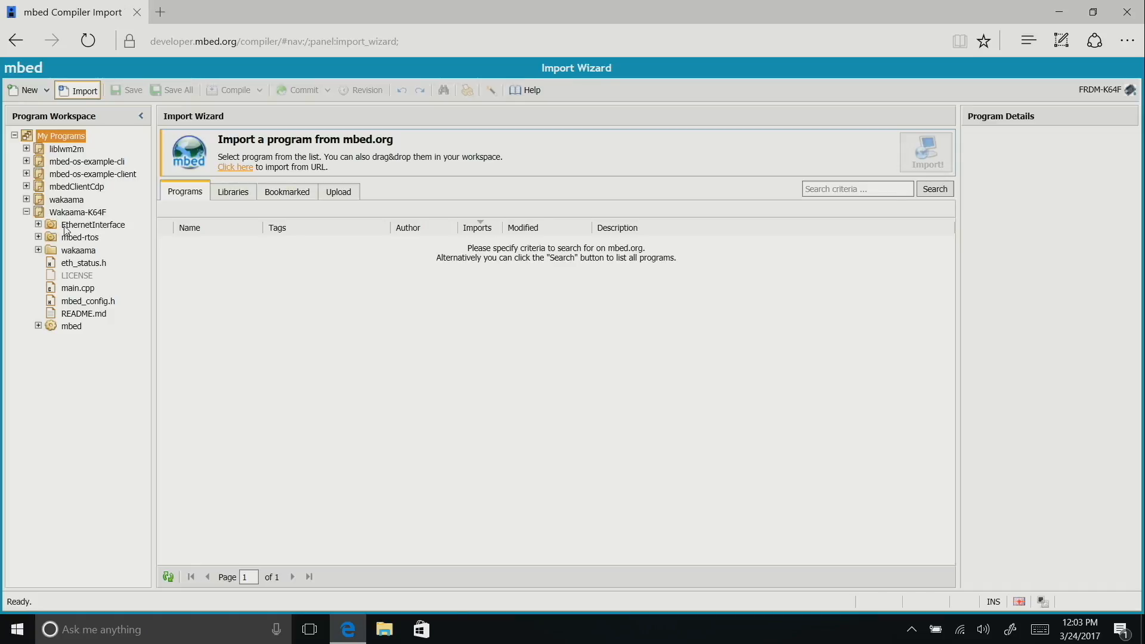
left_click(94, 224)
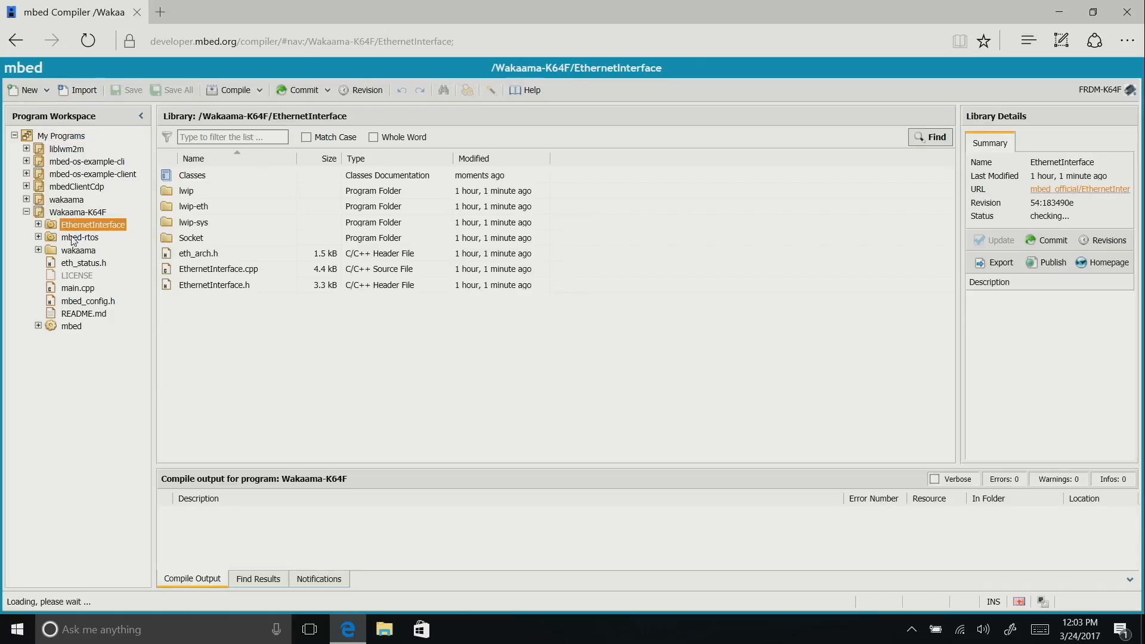
left_click(81, 237)
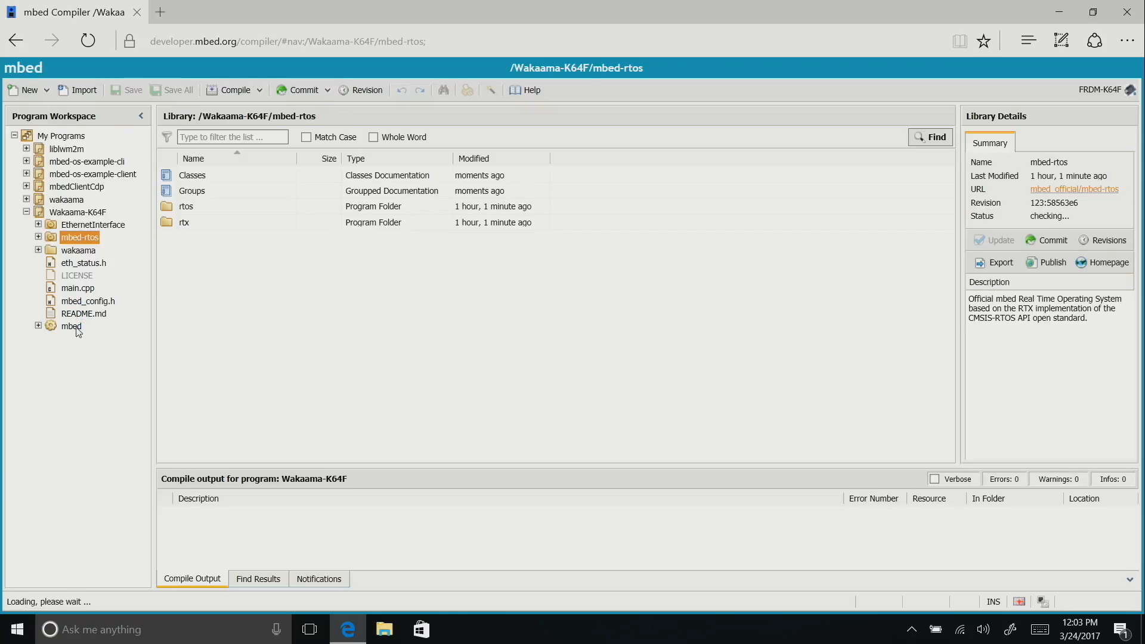
left_click(71, 326)
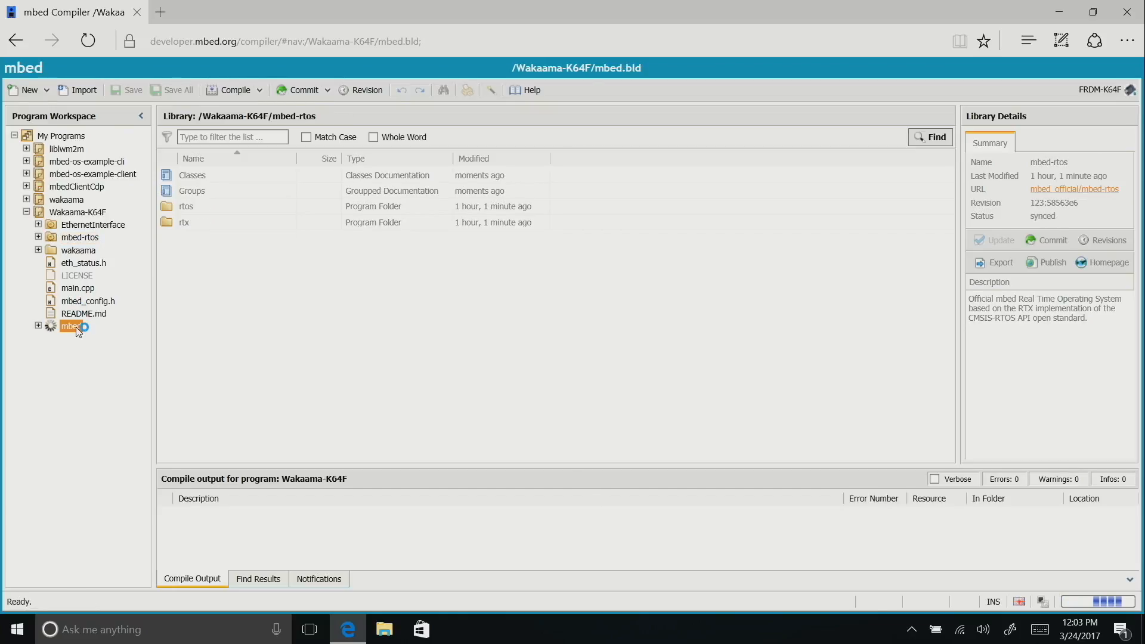
right_click(71, 326)
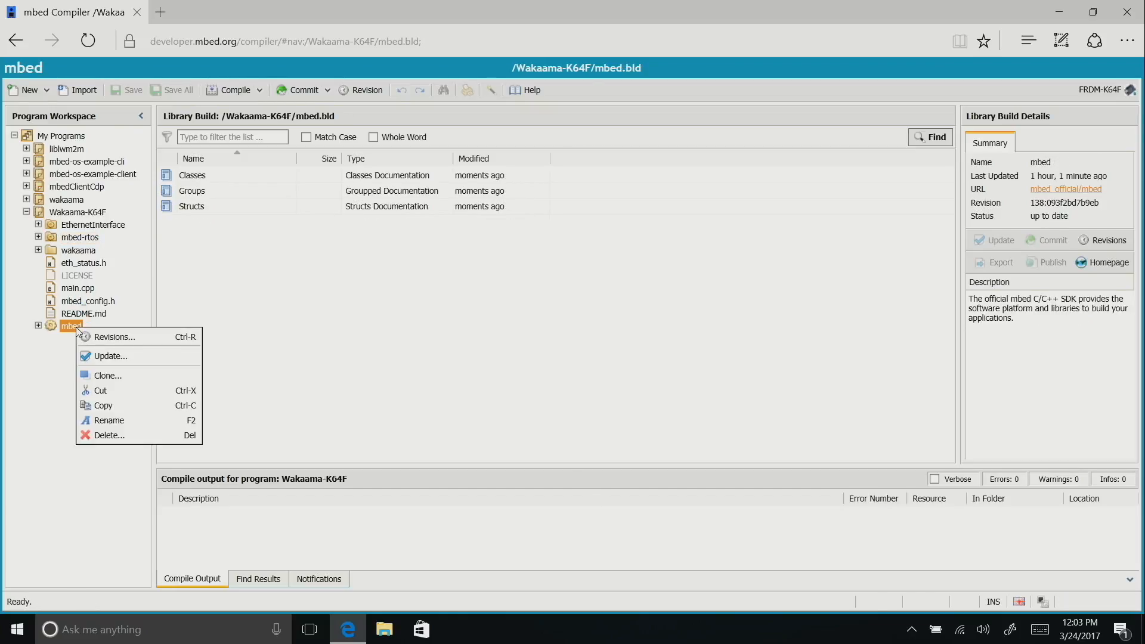
mouse_move(110, 435)
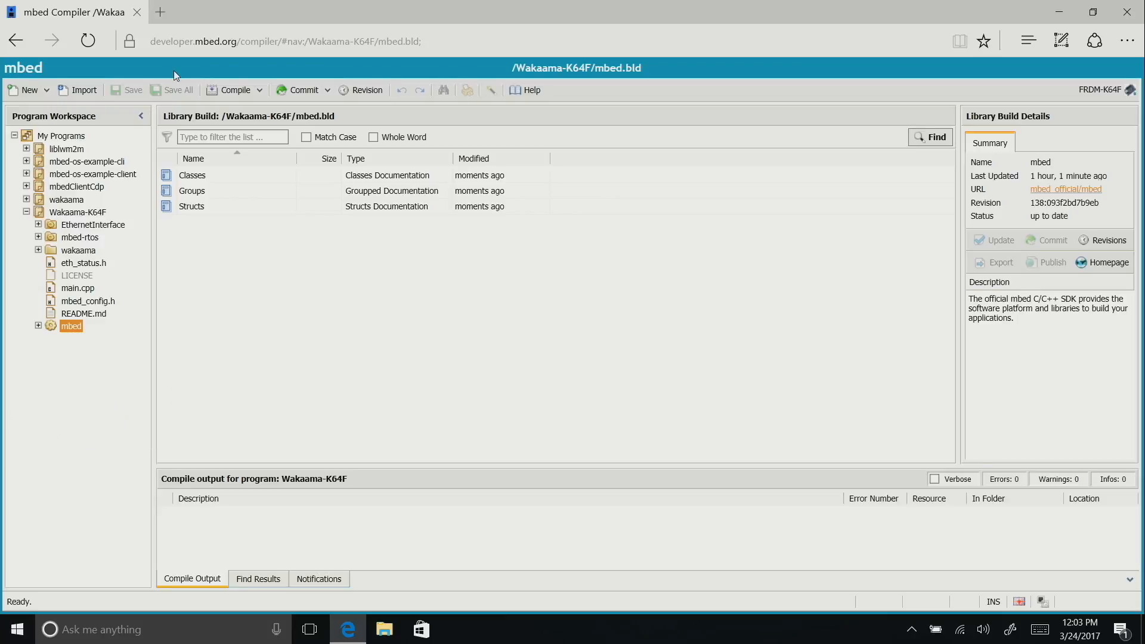
Search the library import wizard for 'mbed', then select main.cpp.
left_click(77, 90)
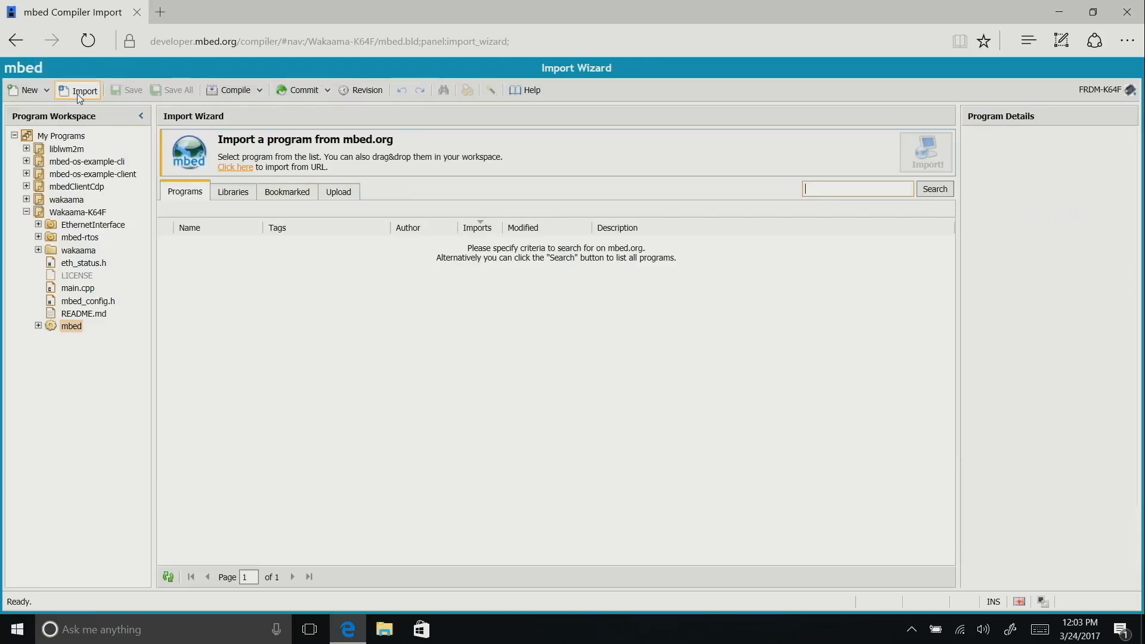
left_click(232, 192)
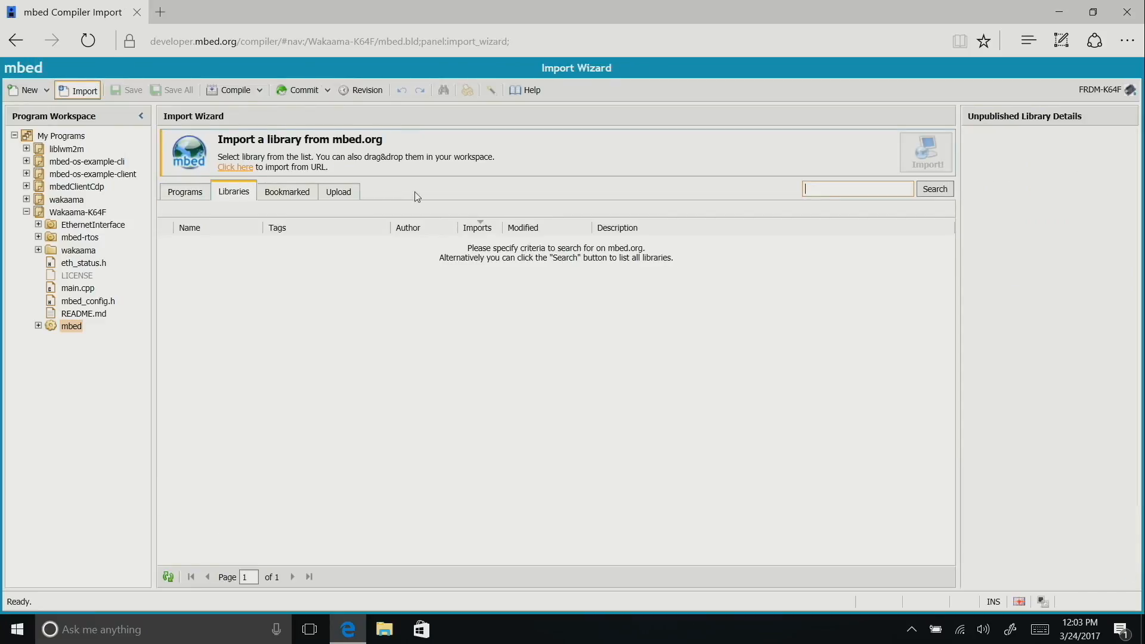
mouse_move(712, 173)
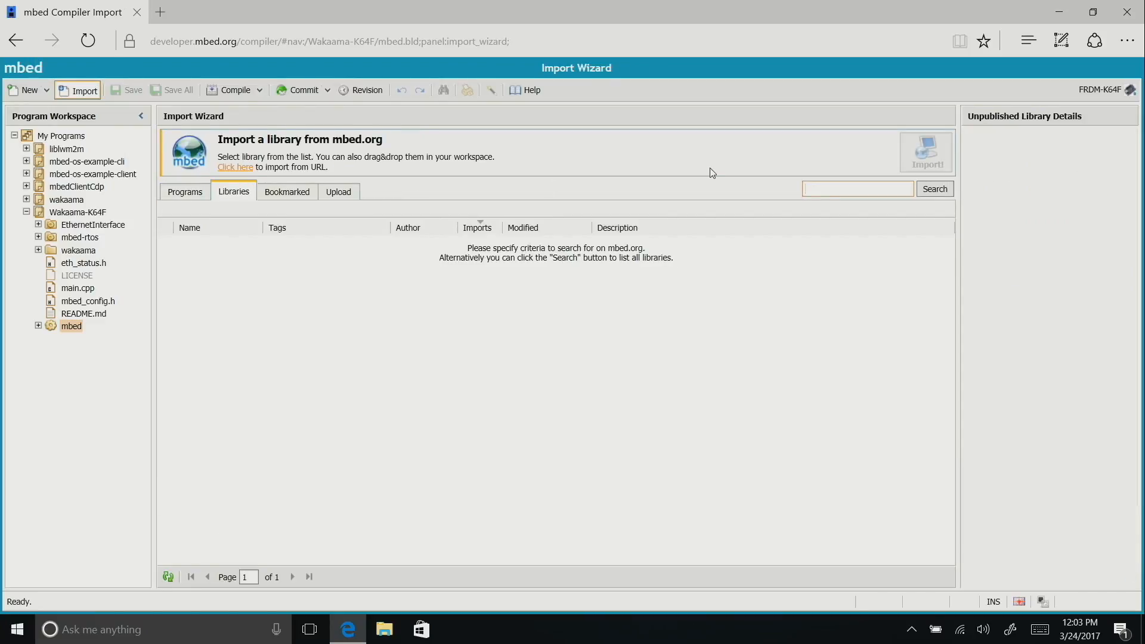
type("mbed")
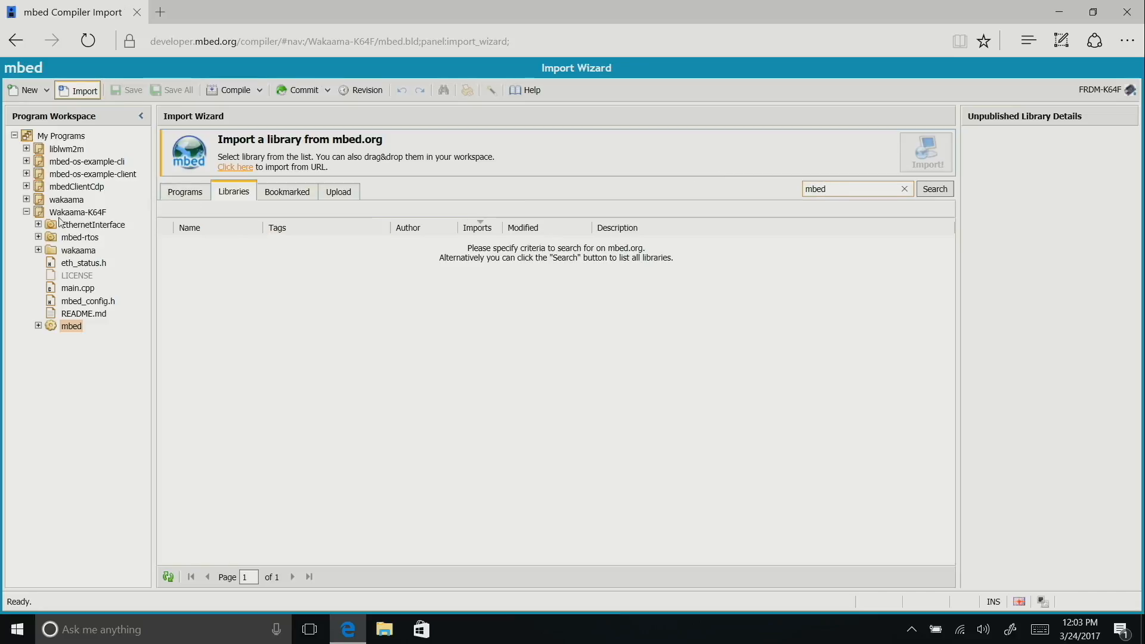
left_click(77, 287)
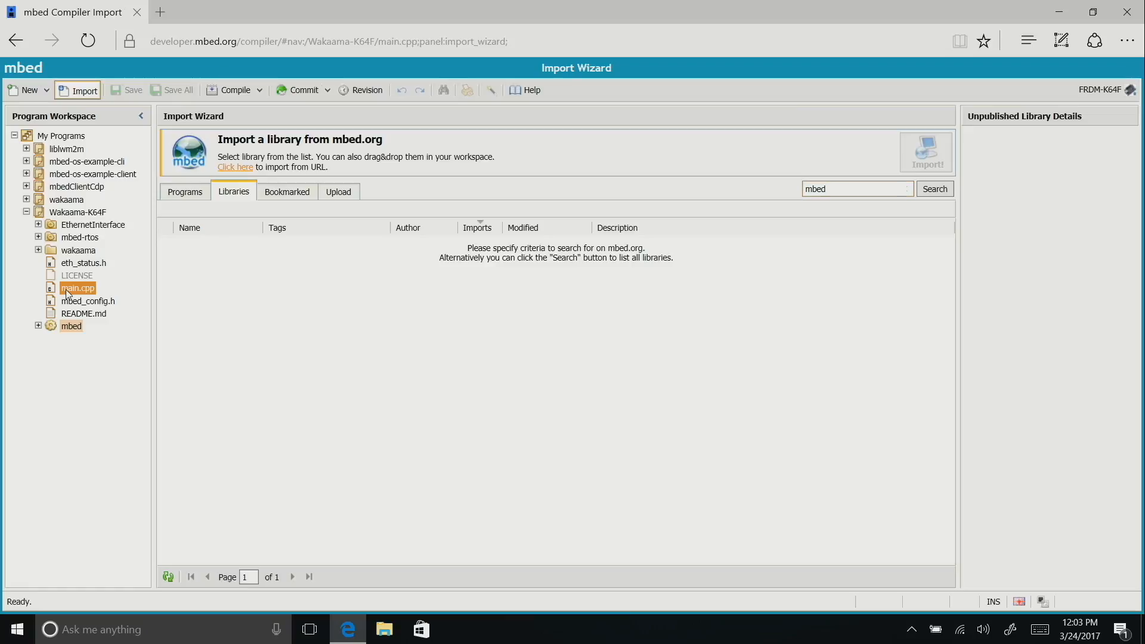
In main.cpp, change the DEVICE_NAME define to "Olivernxp".
double_click(77, 288)
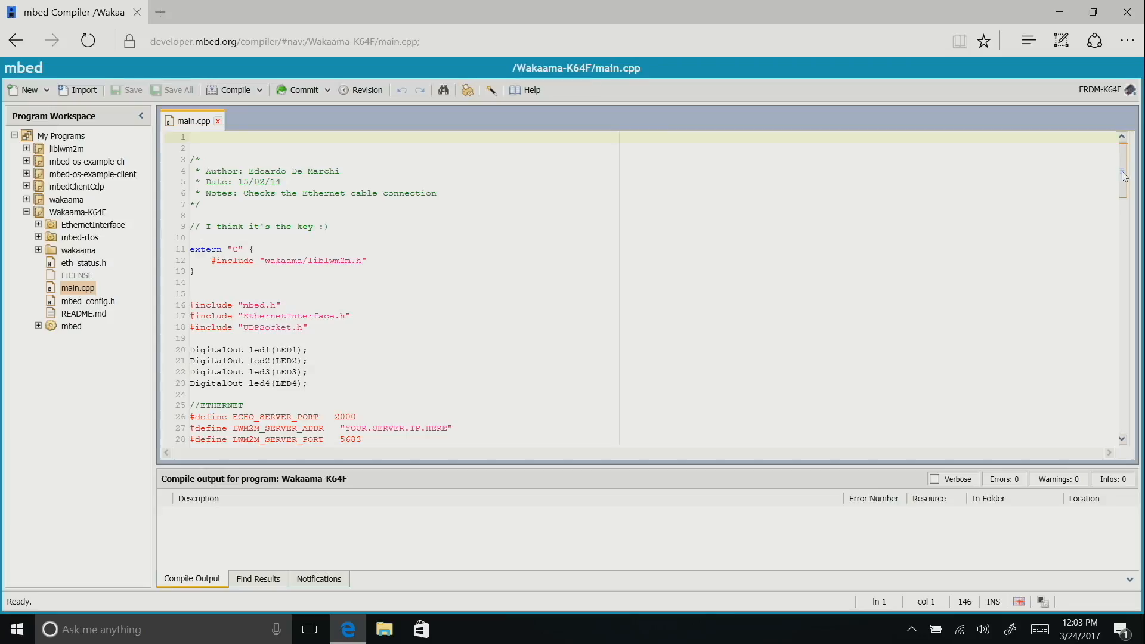
scroll("down", 3)
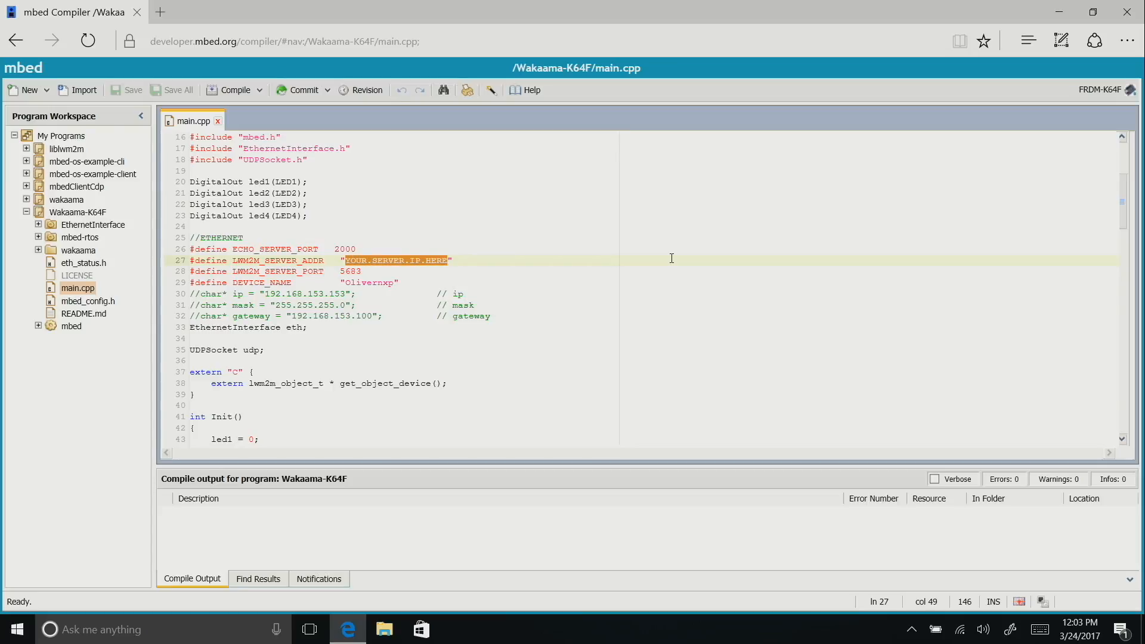
double_click(349, 271)
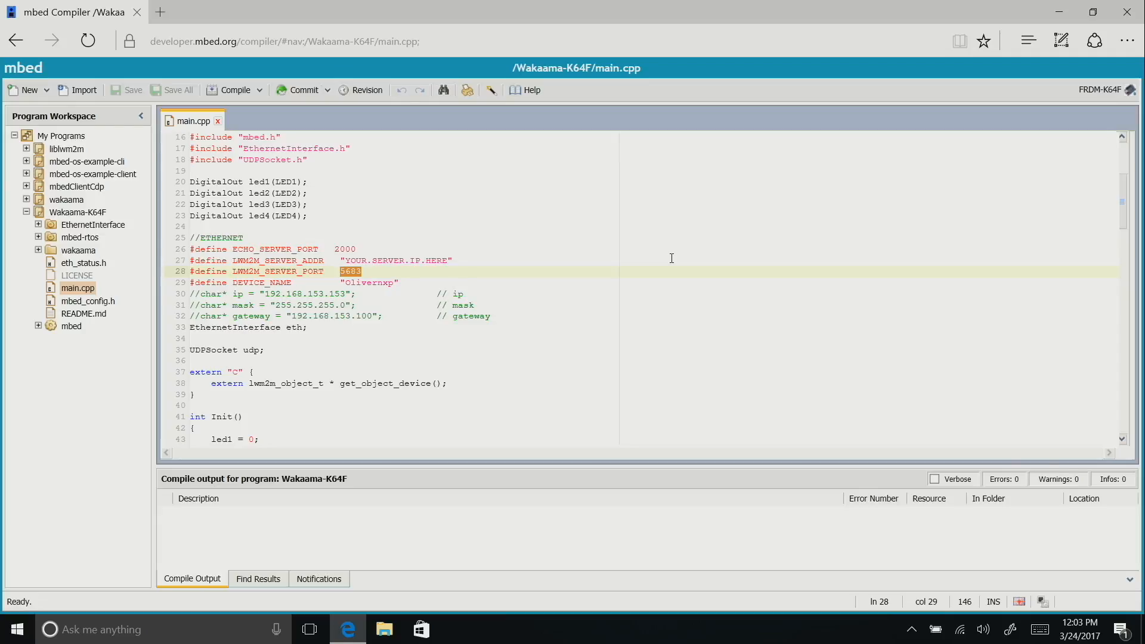
left_click(343, 283)
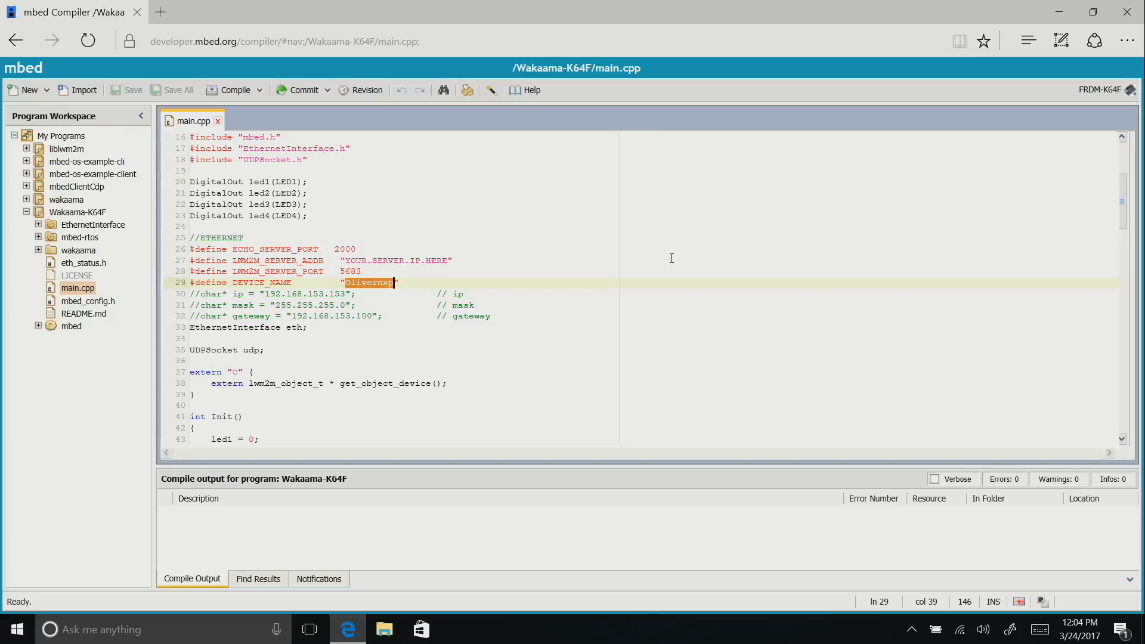
mouse_move(230, 146)
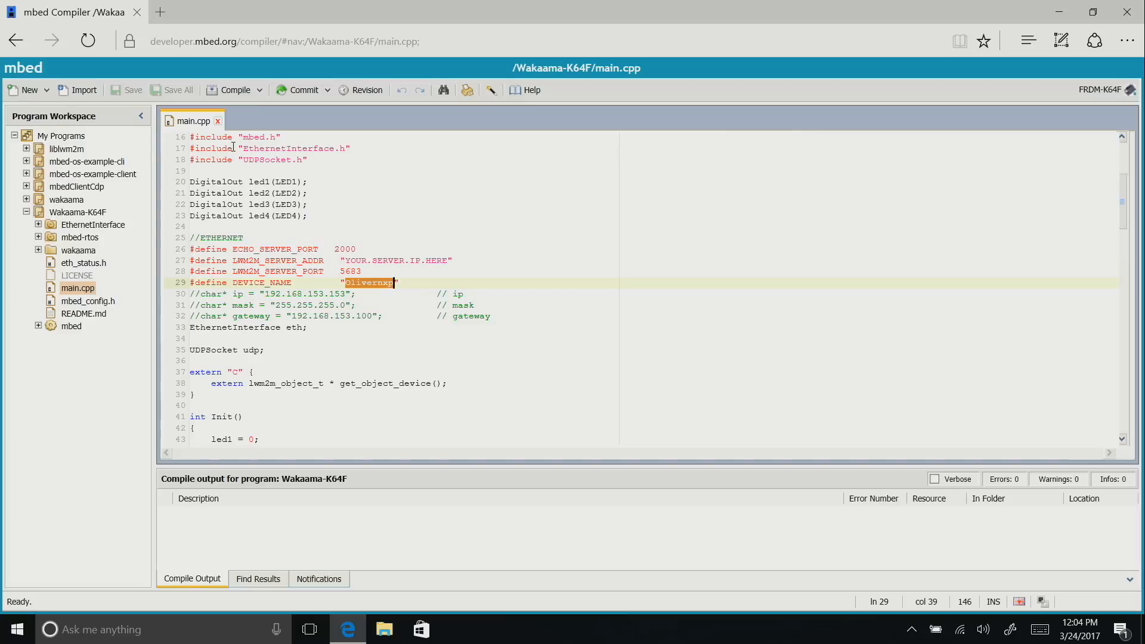
left_click(277, 193)
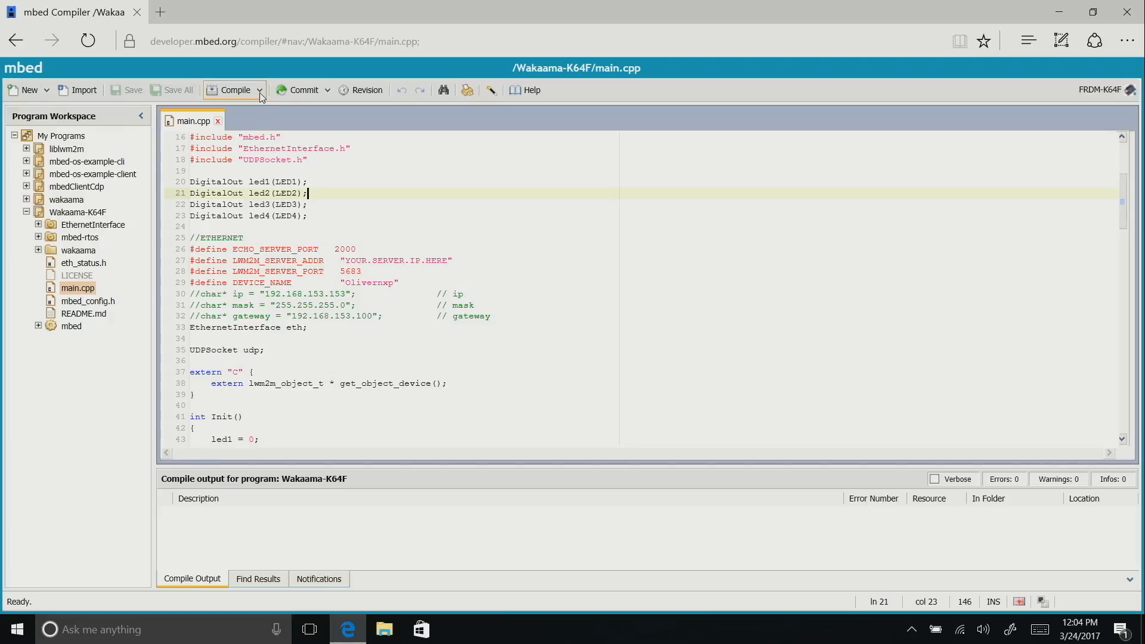
Add compile macros LWM2M_CLIENT_MODE and LWM2M_EMBEDDED_MODE in Compile Macros.
left_click(261, 90)
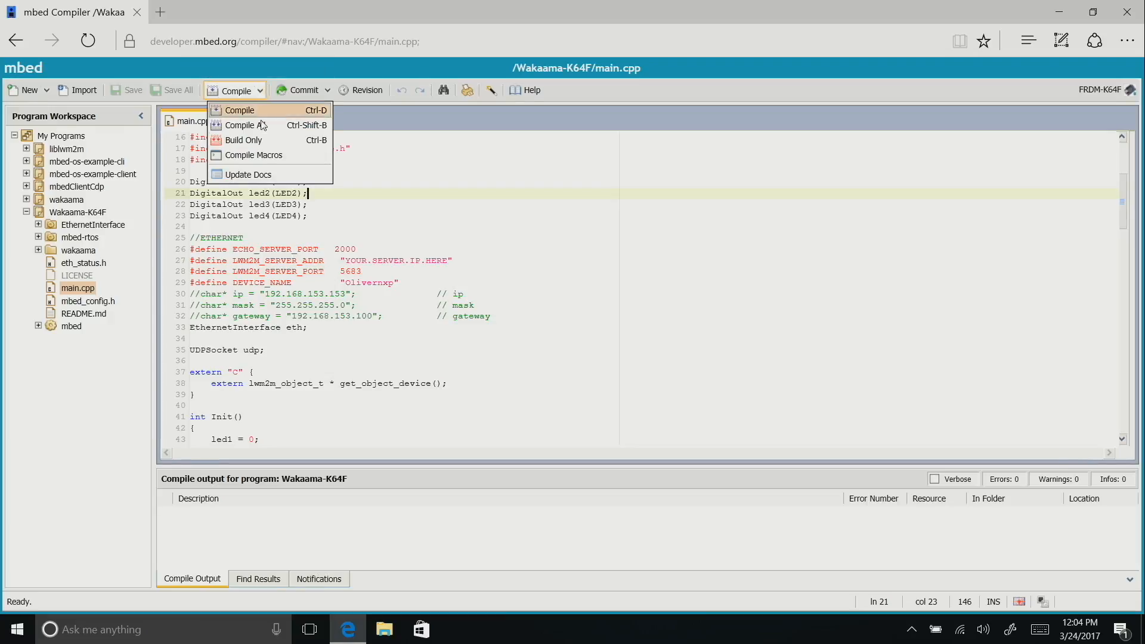
left_click(254, 155)
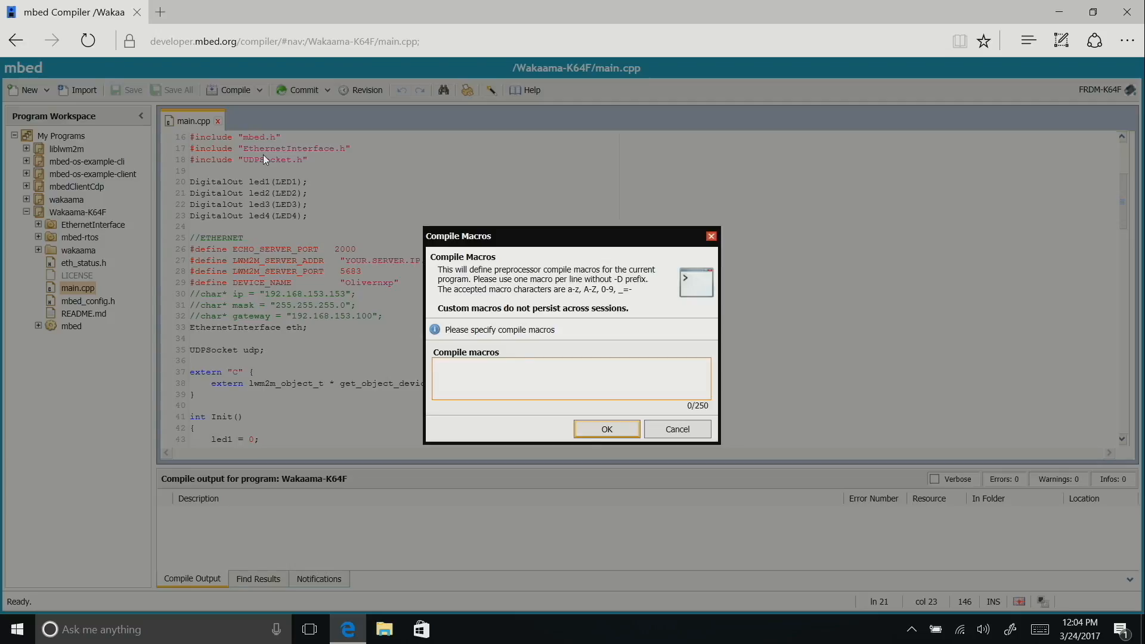
type("LWM2M_")
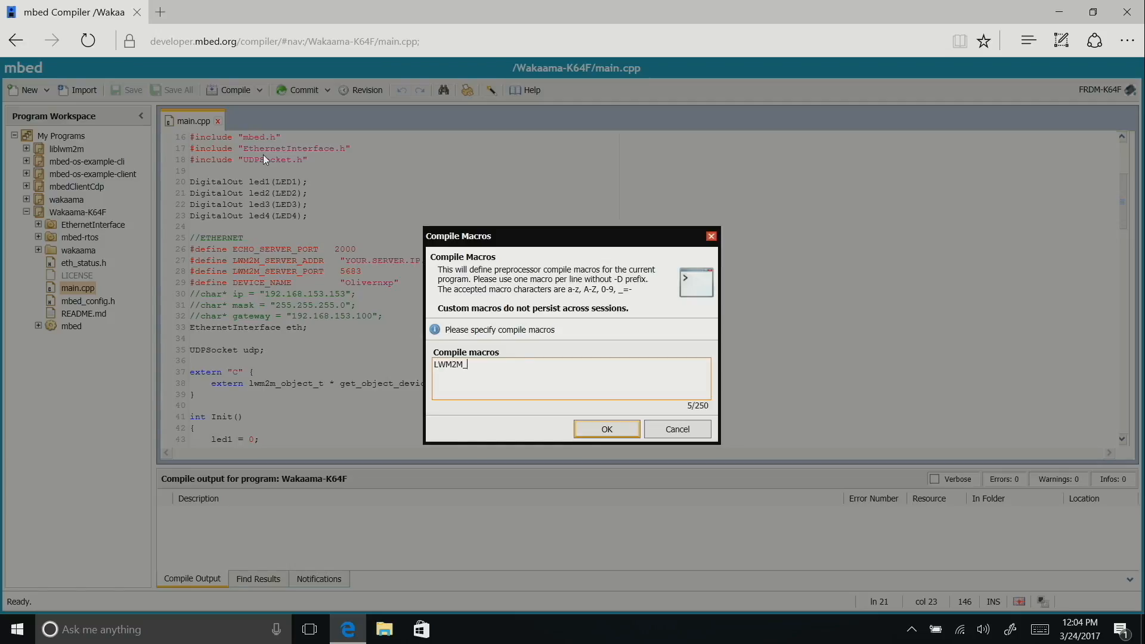
type("CLIENT_")
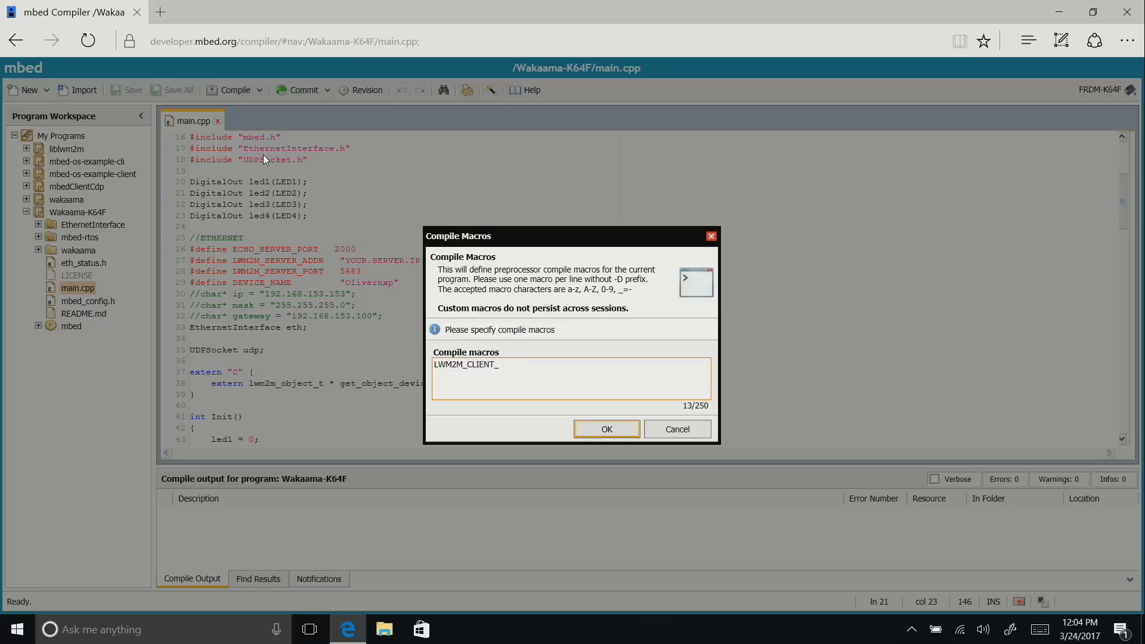
type("_MODE")
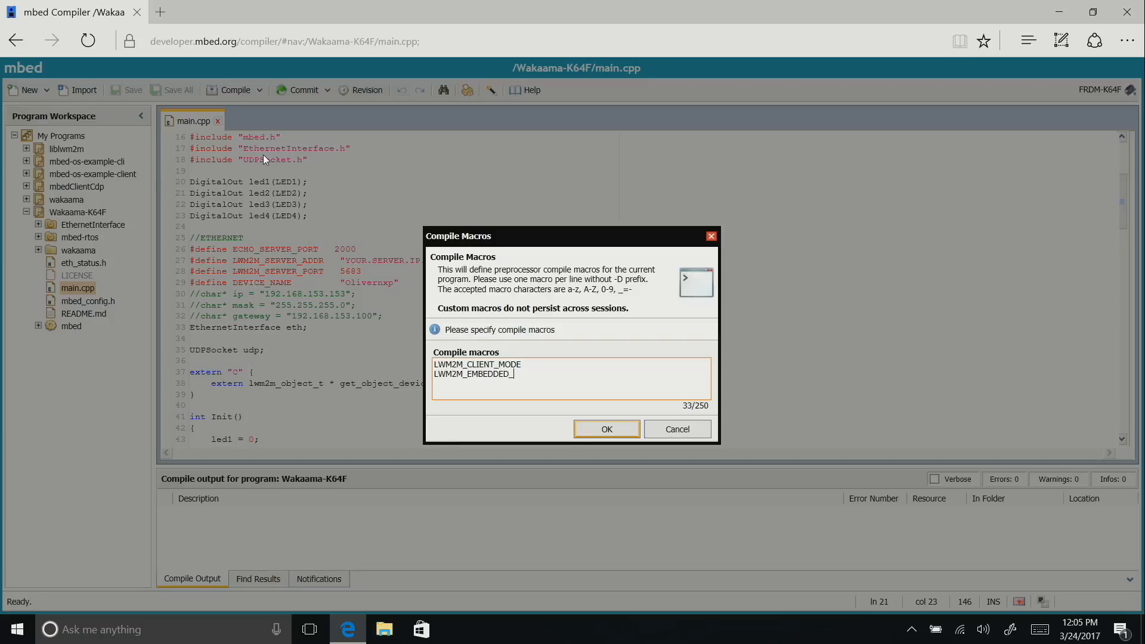
type("MODE")
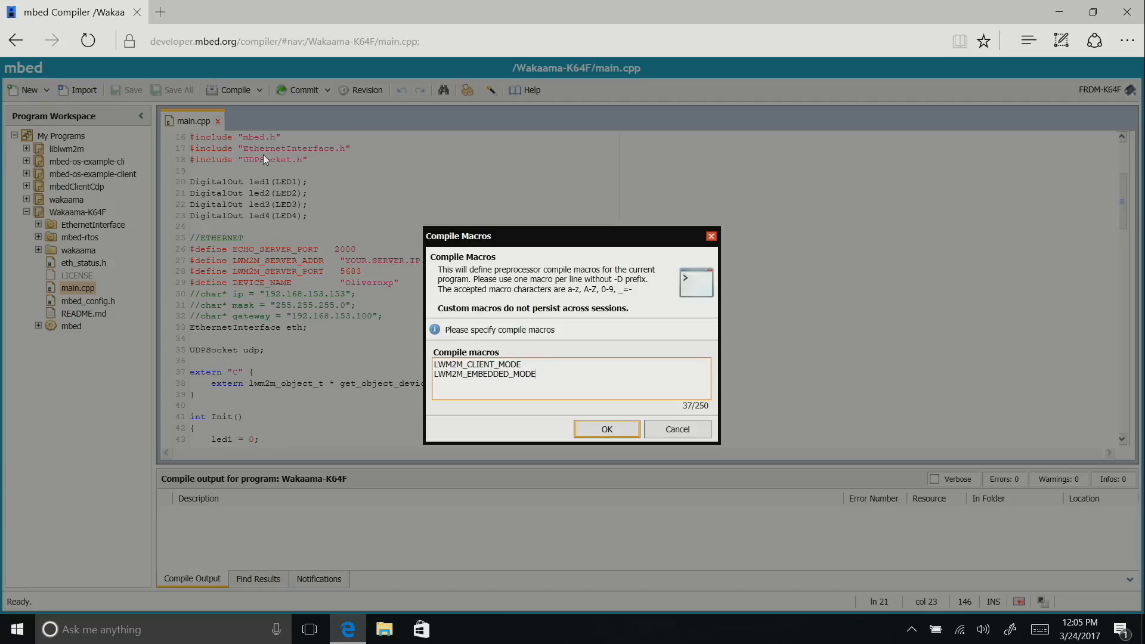
mouse_move(606, 429)
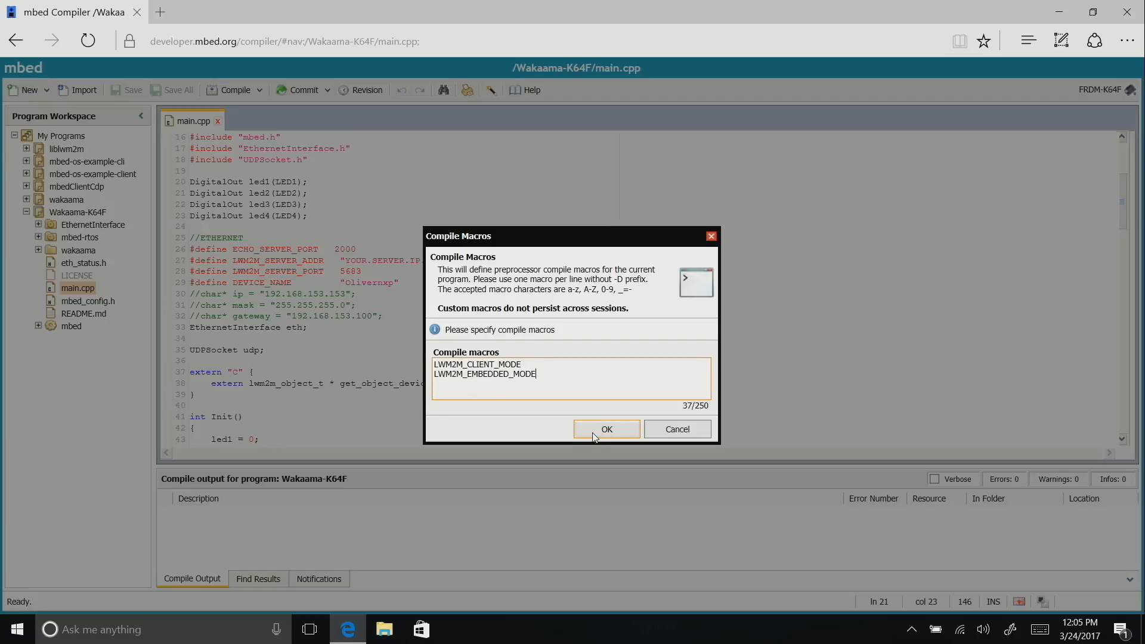
left_click(606, 429)
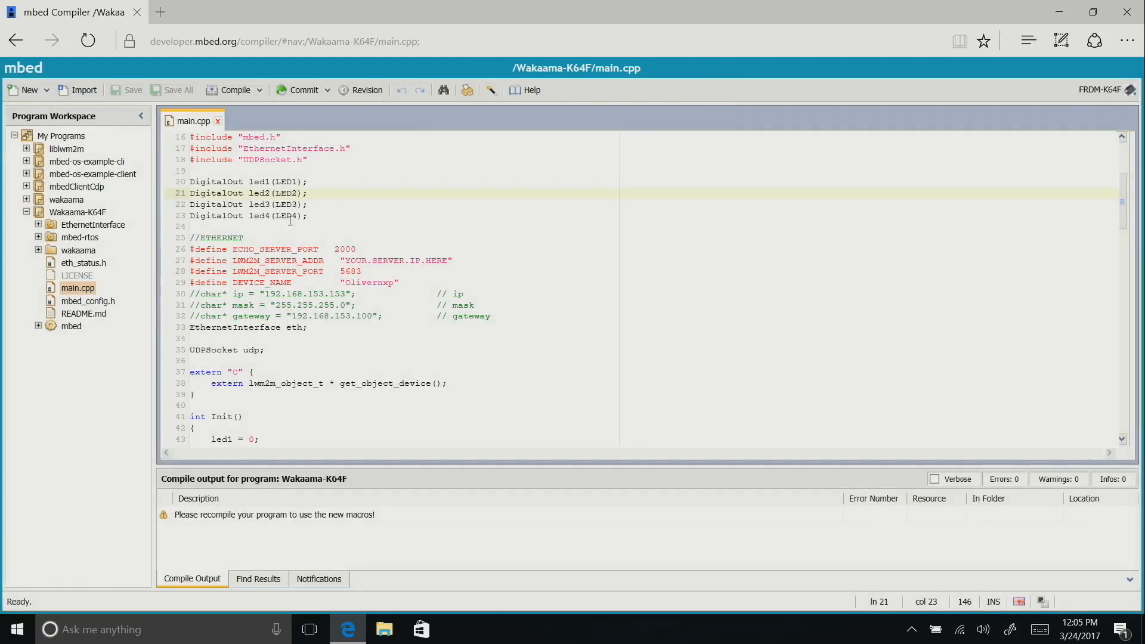
Compile Wakaama-K64F, save the firmware .bin download, and minimize Edge.
left_click(229, 90)
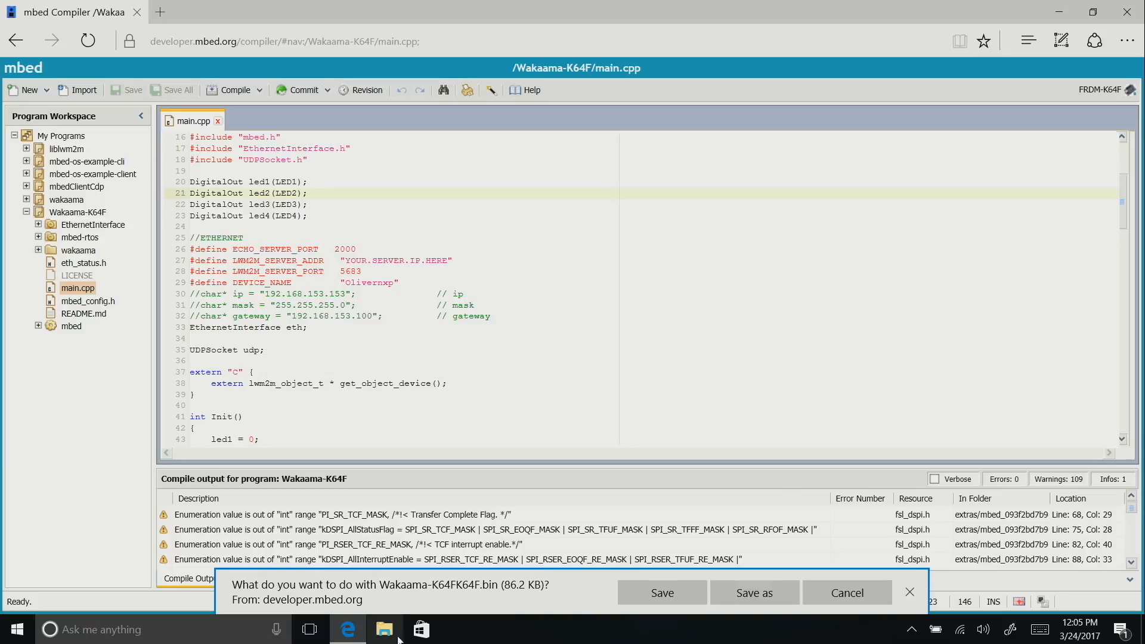
mouse_move(621, 601)
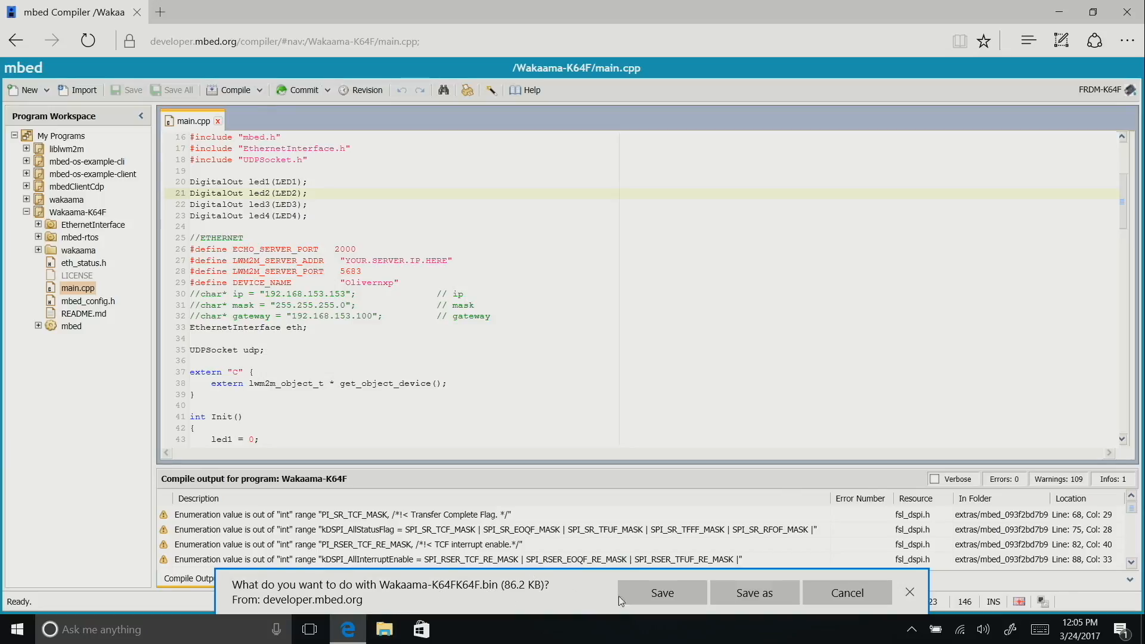
left_click(661, 592)
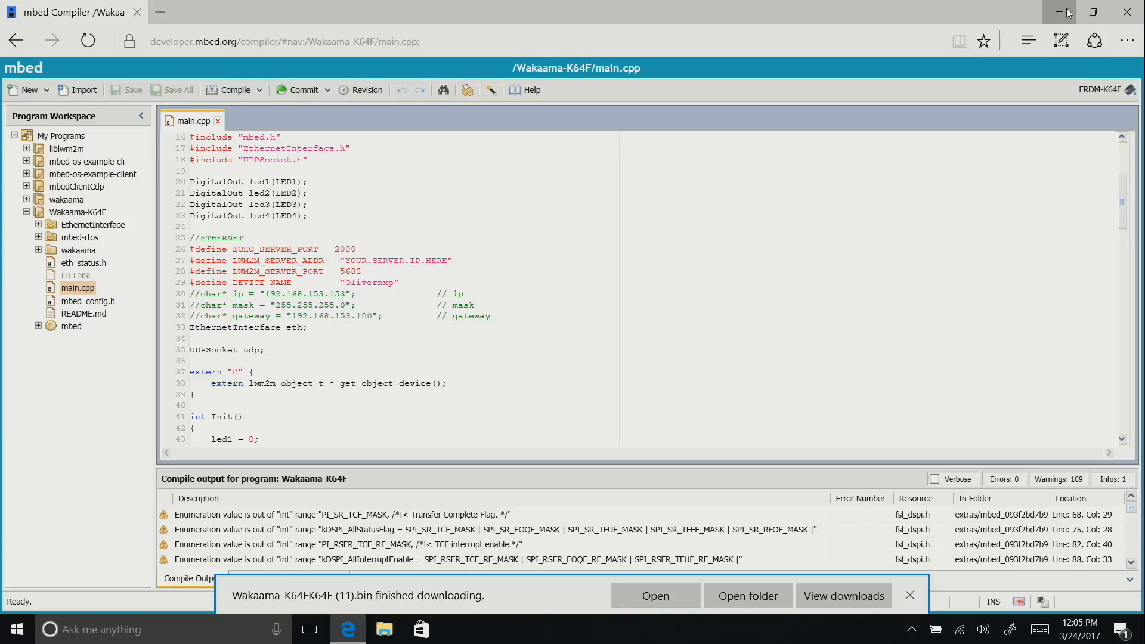
left_click(1064, 12)
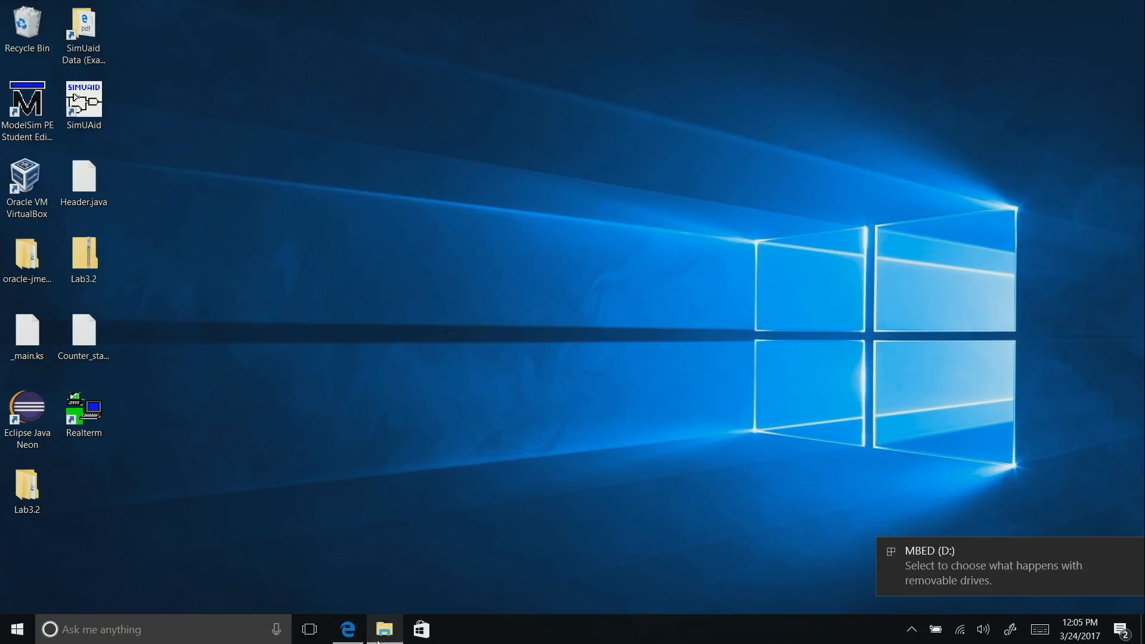
Locate the newest Wakaama-K64F (11).bin in Downloads with File Explorer.
left_click(384, 629)
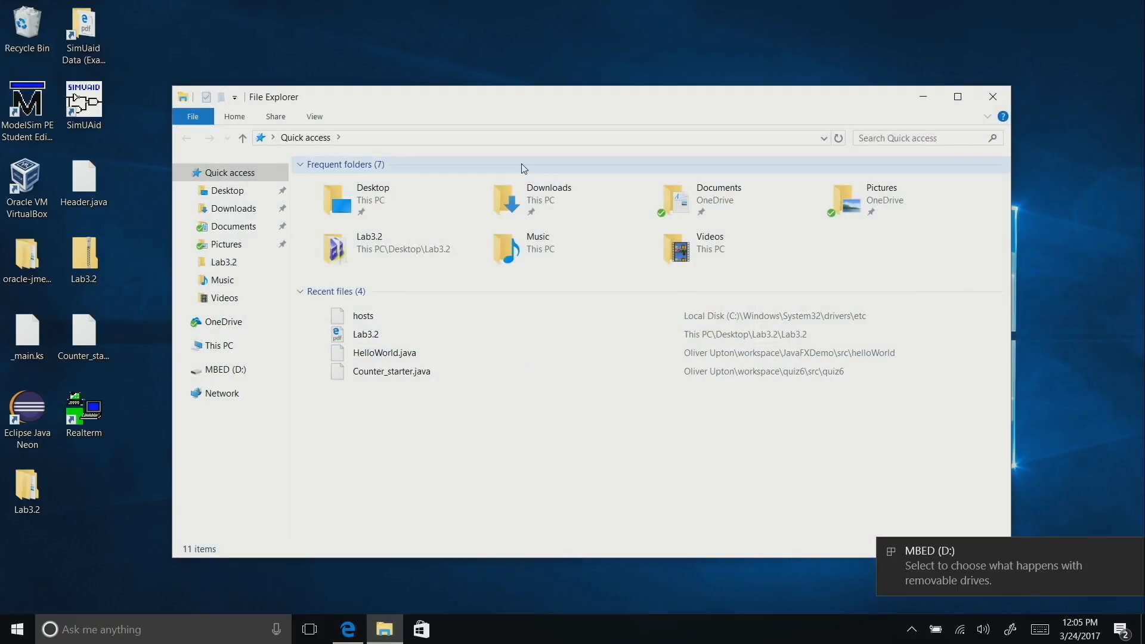
left_click(236, 208)
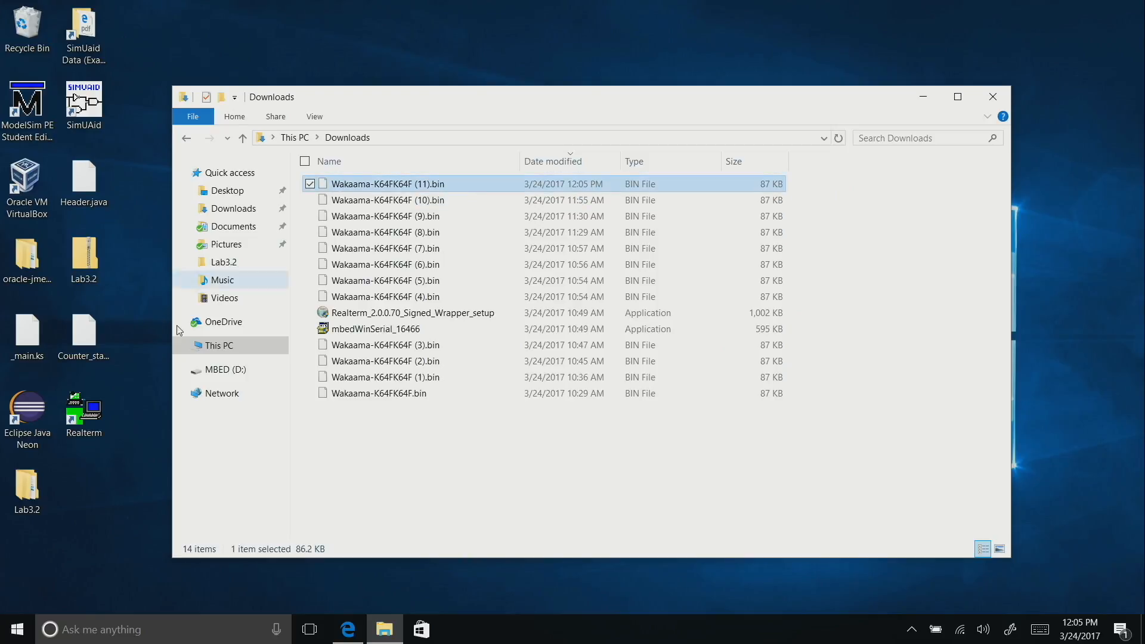
left_click(225, 370)
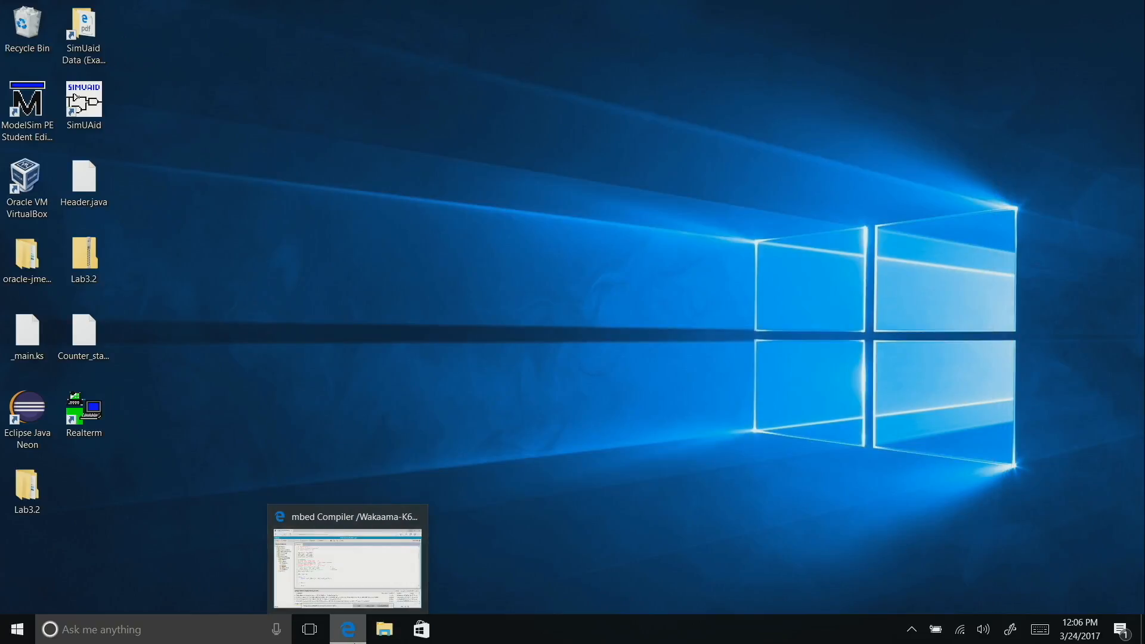
Log into Nokia CDP at your.cdp.server:8180 as superadmin.
left_click(347, 563)
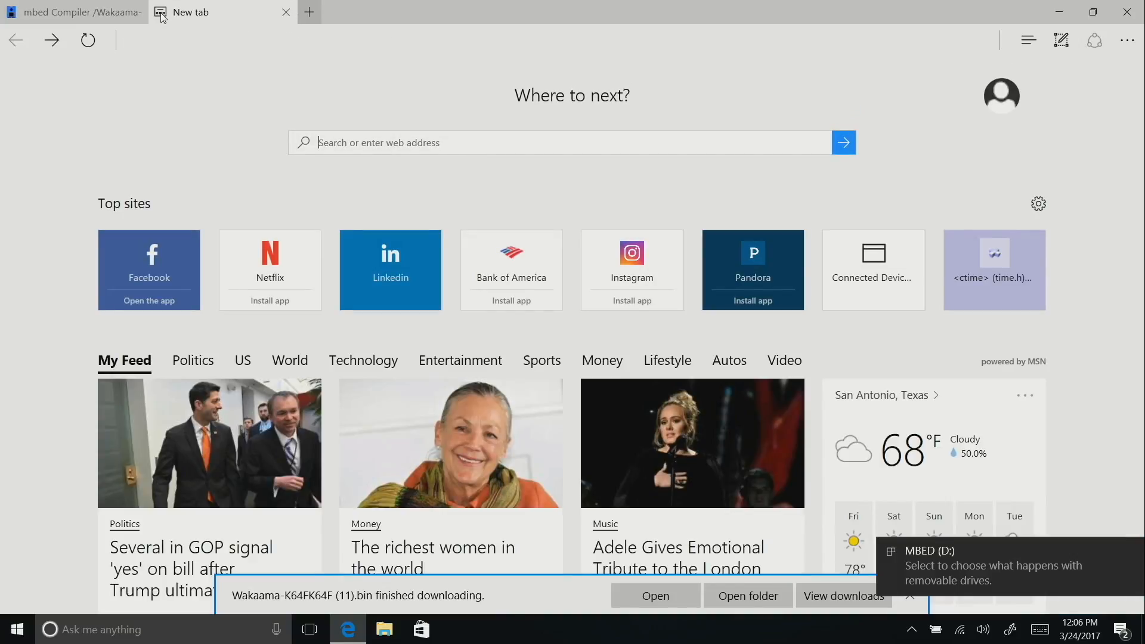
type("your.cdp.server:8180/ui/#")
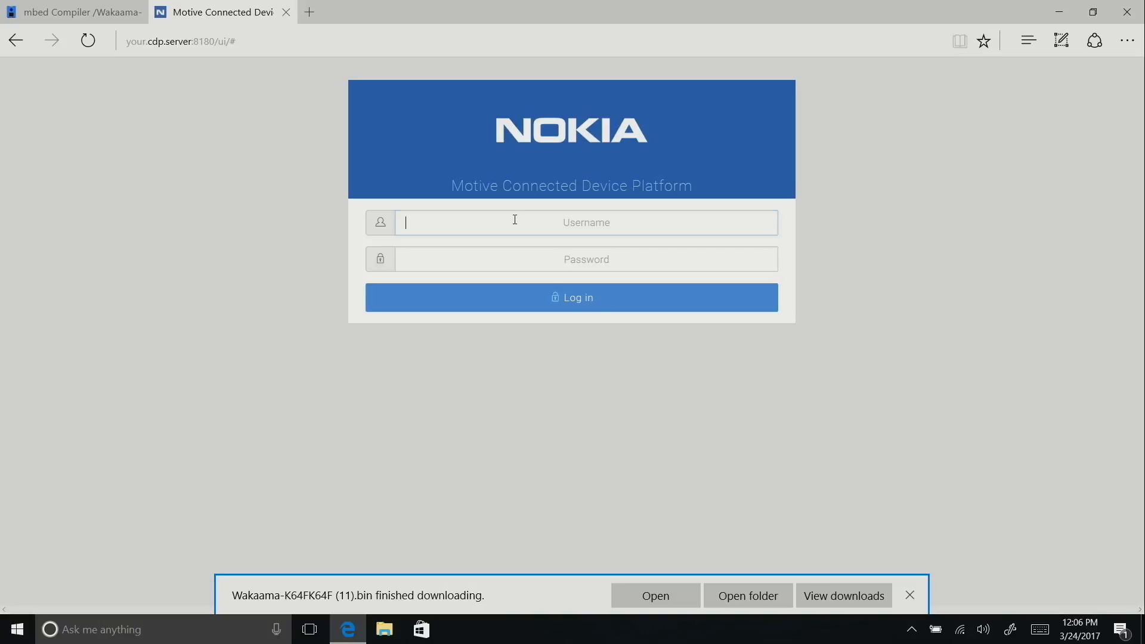
type("SUP")
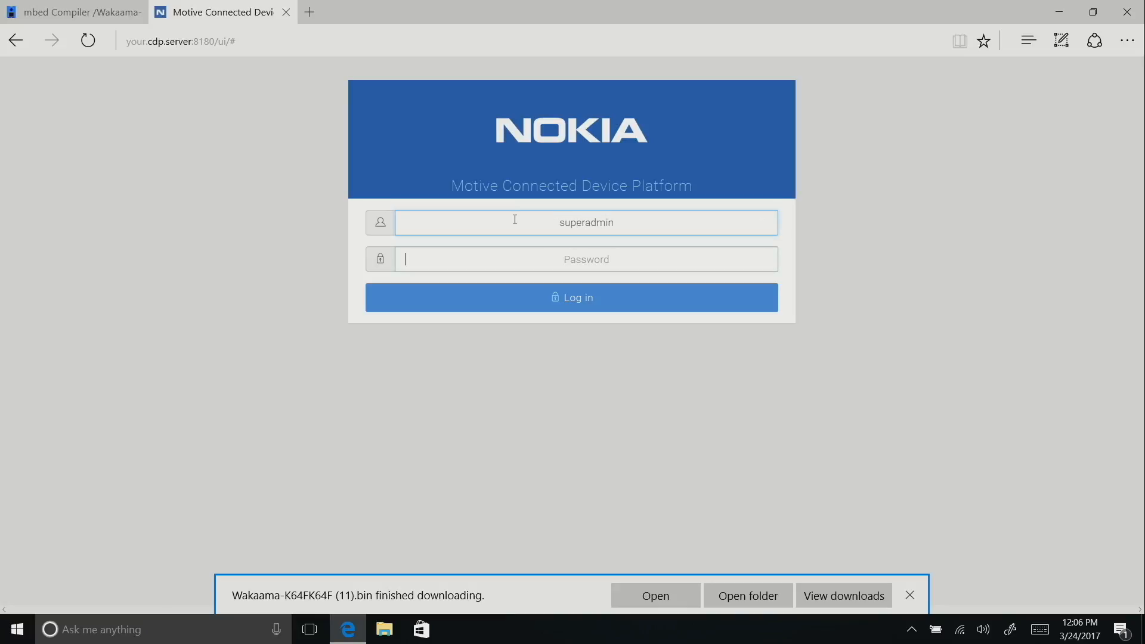
left_click(571, 297)
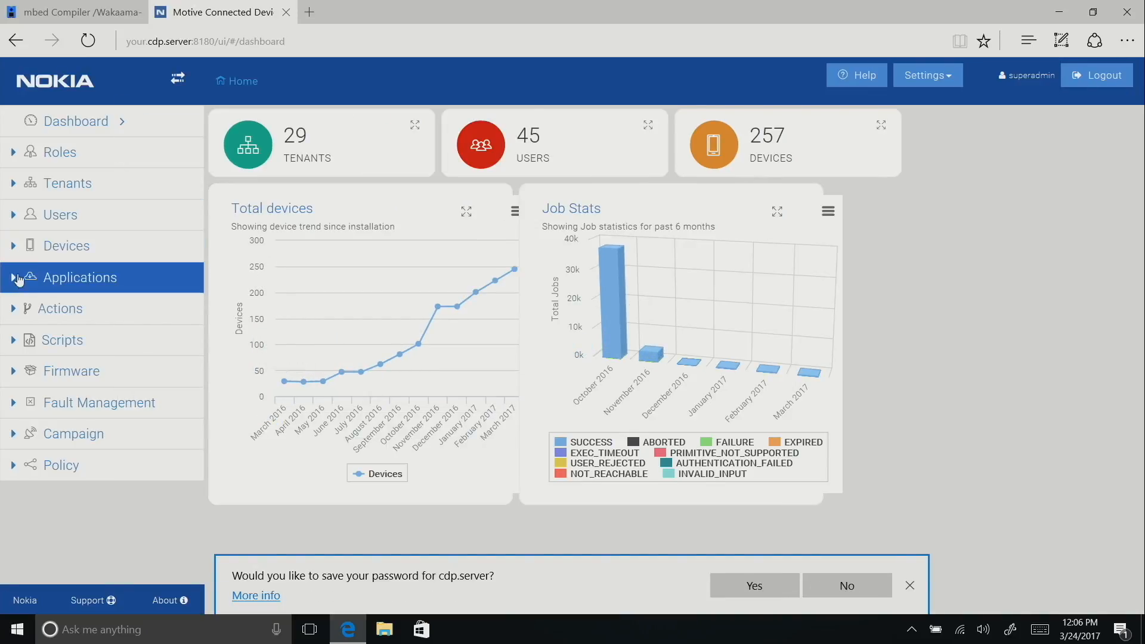
Save new device olivernxp with manufacturer Generic and model LWM2M Generic Device.
left_click(67, 245)
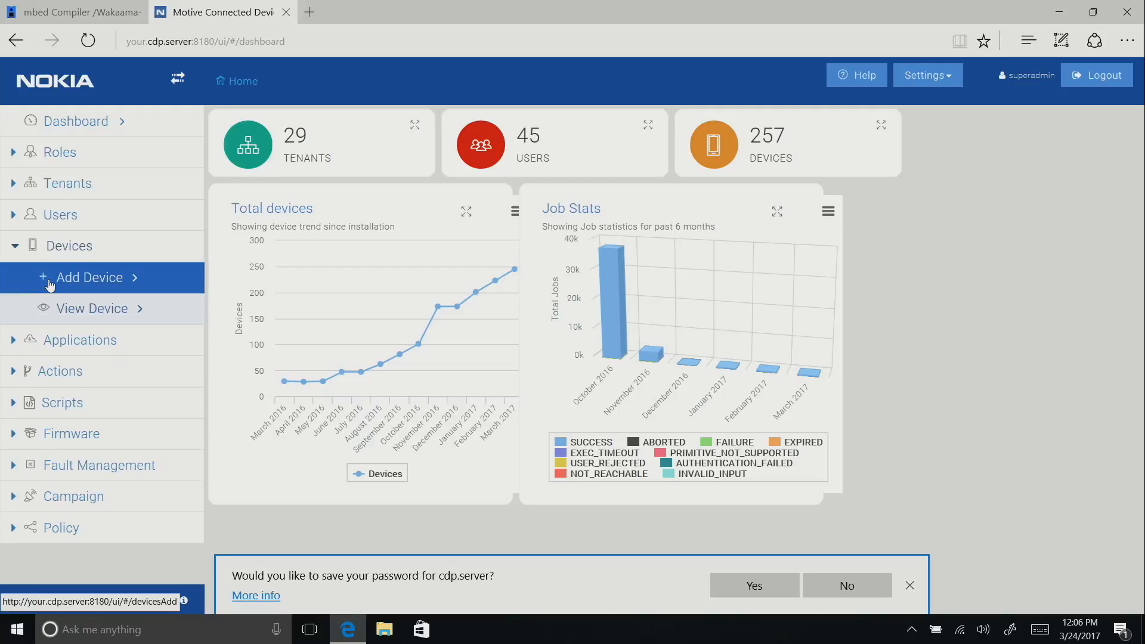
left_click(89, 277)
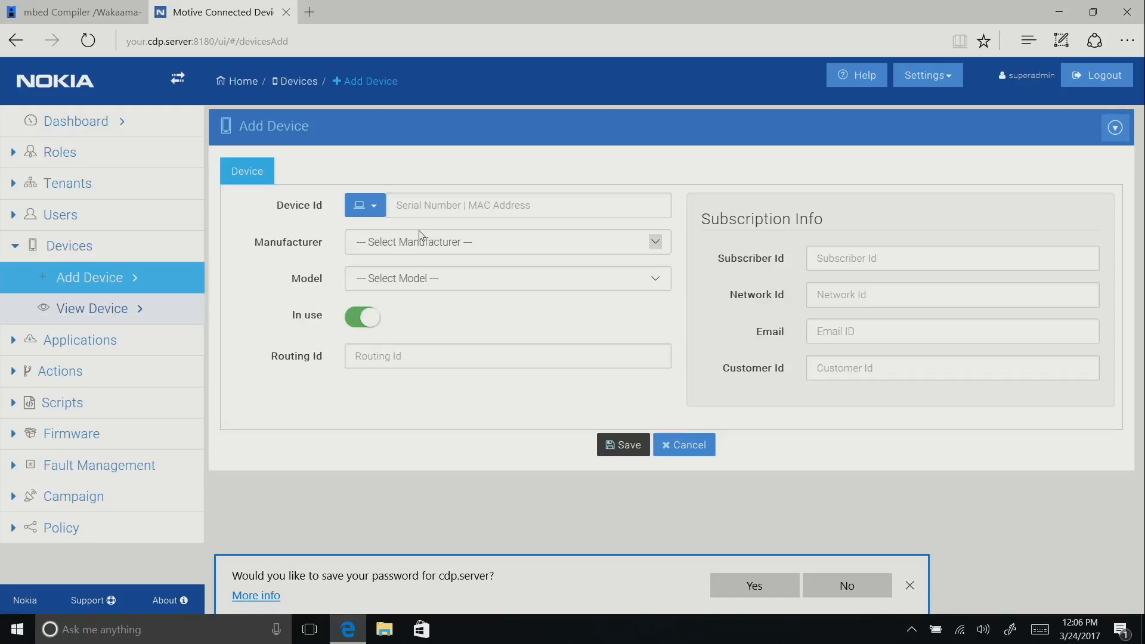
left_click(526, 204)
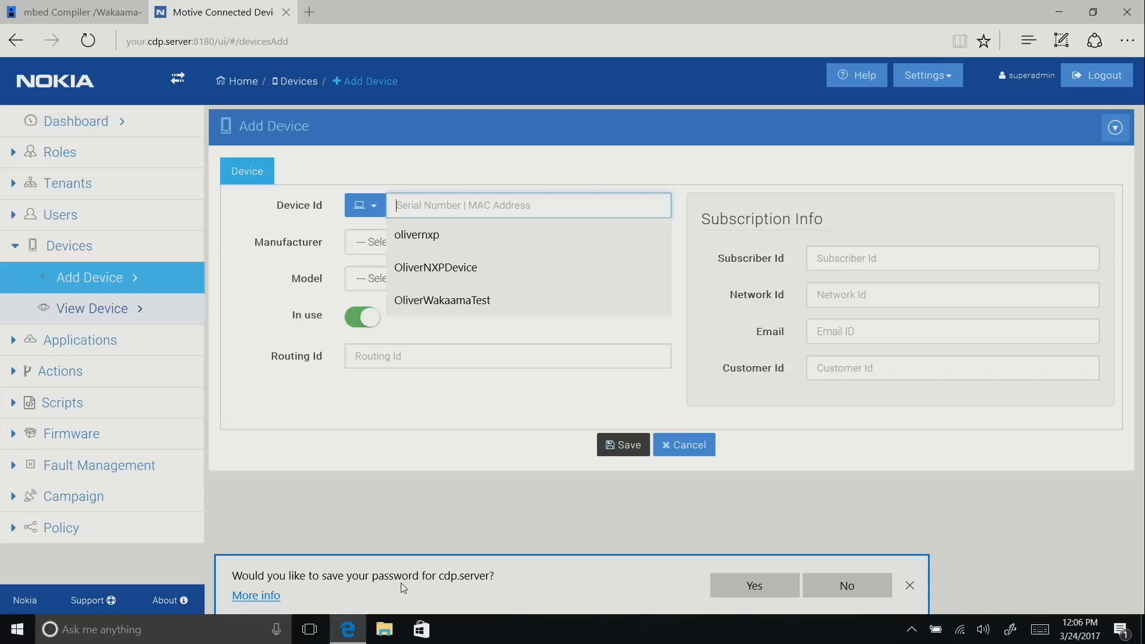
mouse_move(491, 261)
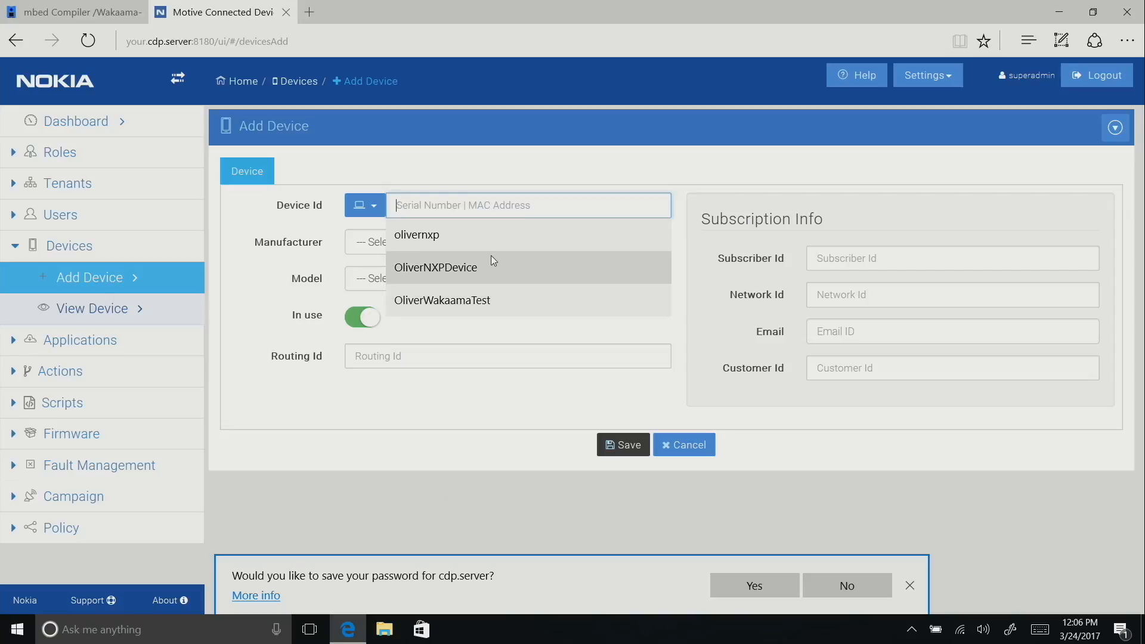
mouse_move(416, 234)
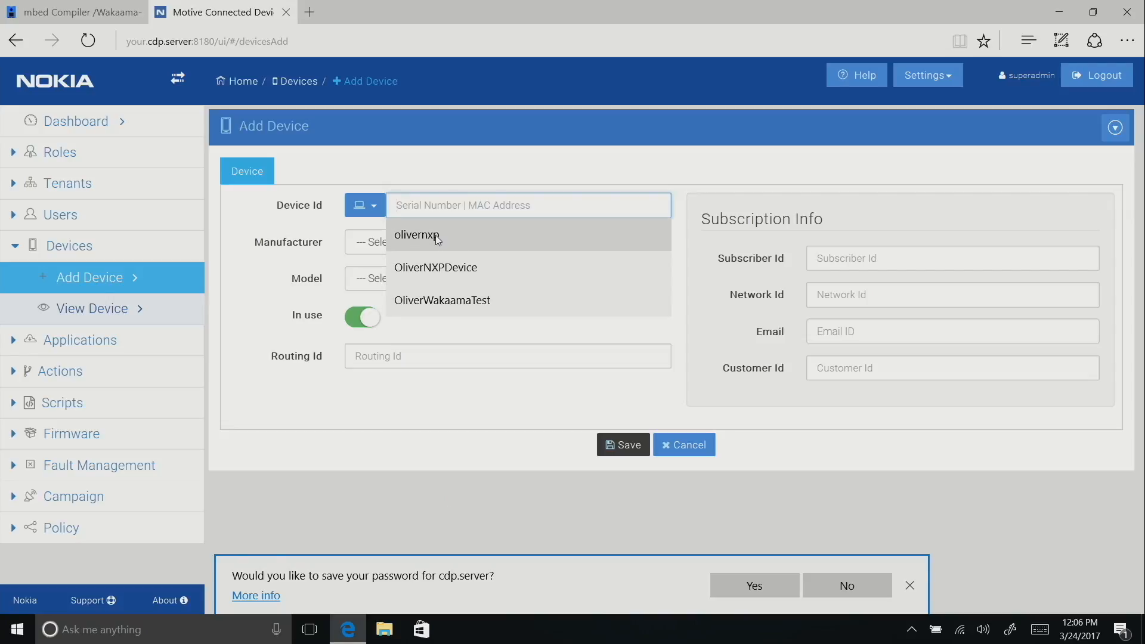
left_click(372, 242)
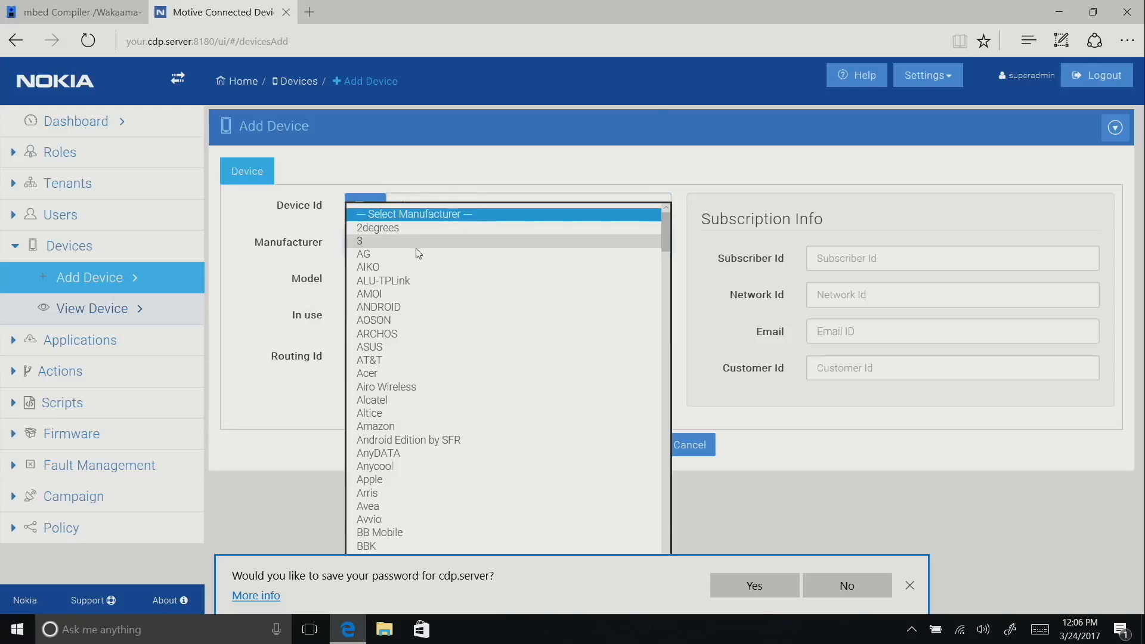
scroll("down", 3)
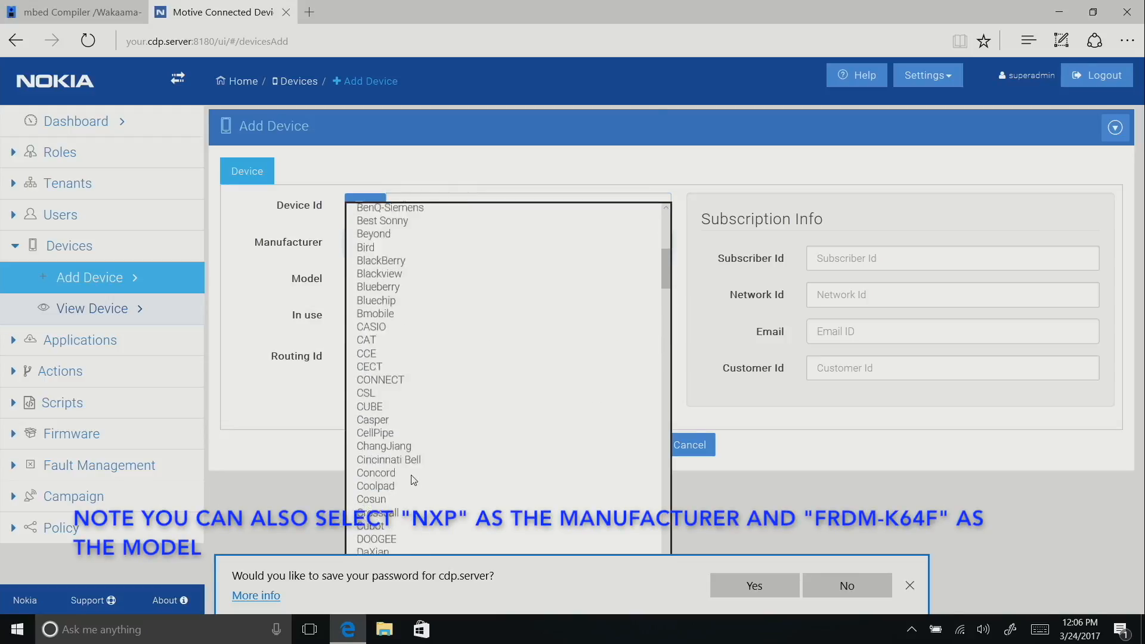
scroll("down", 3)
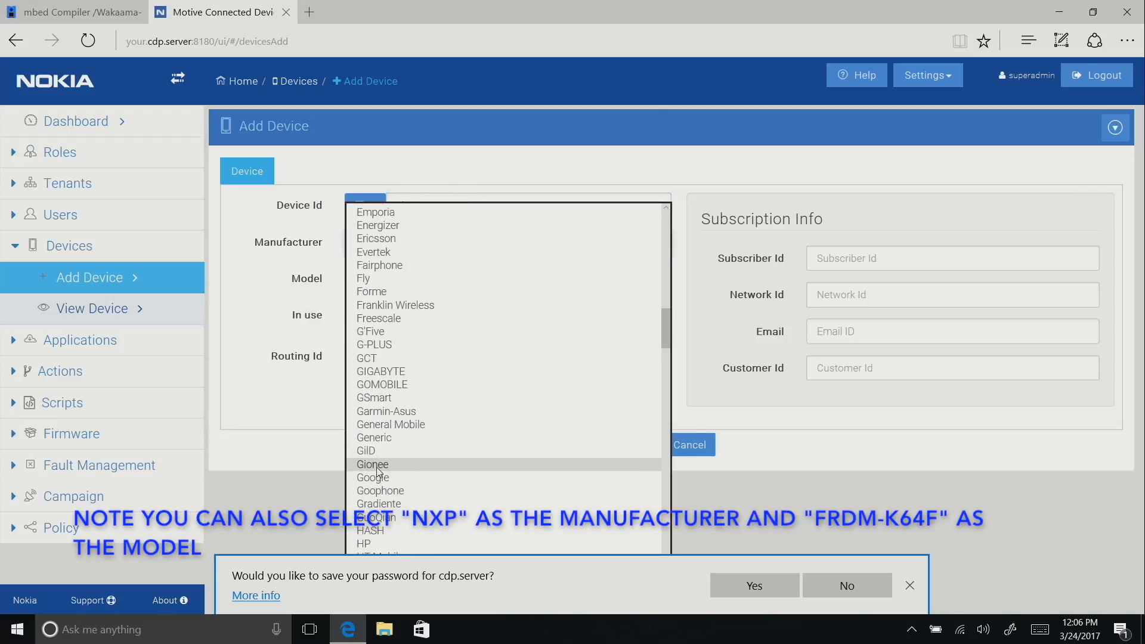
scroll("down", 3)
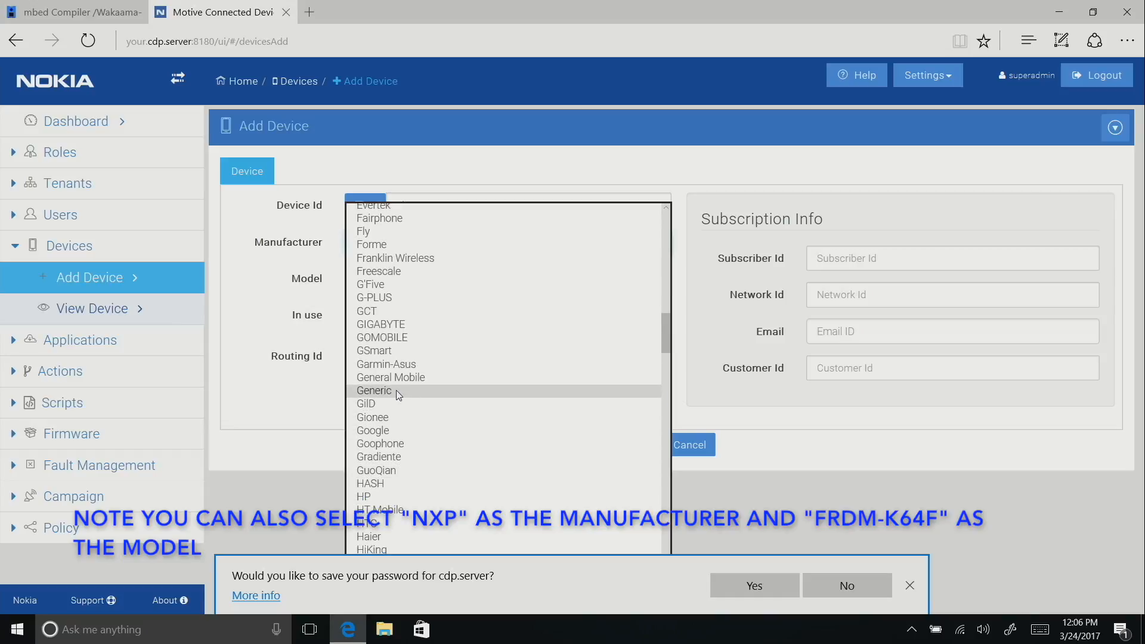
left_click(374, 391)
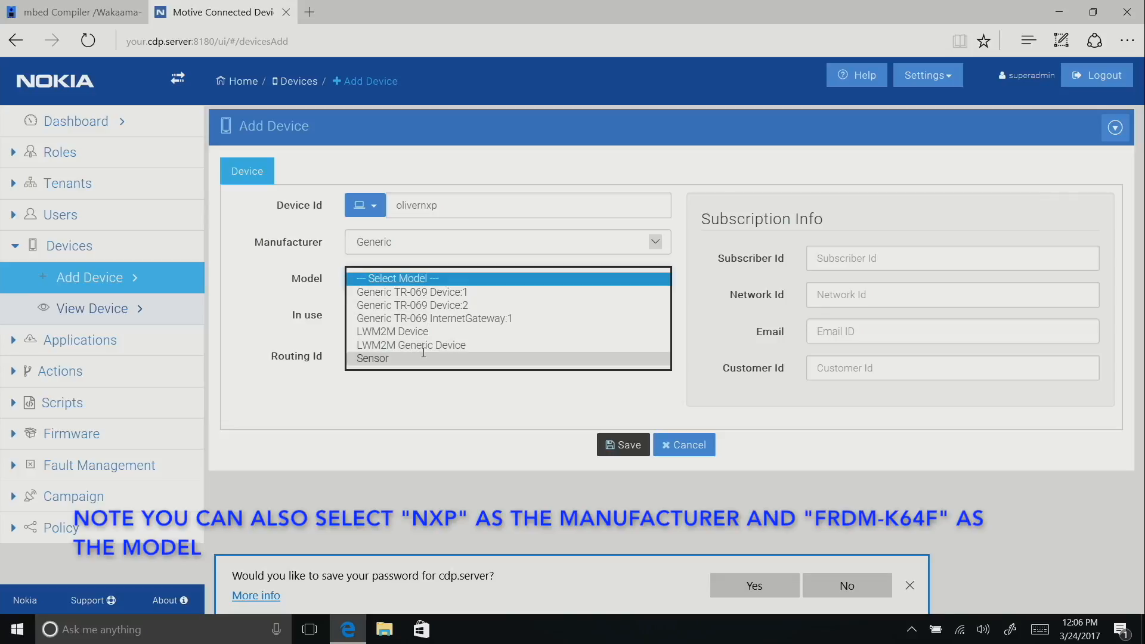
mouse_move(410, 345)
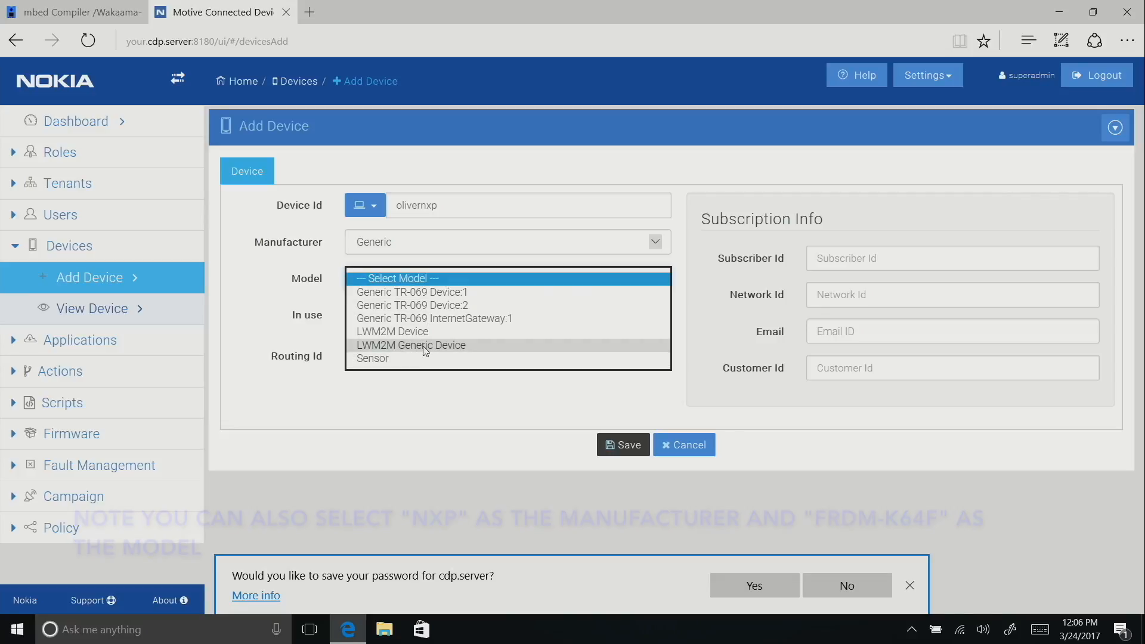
left_click(410, 344)
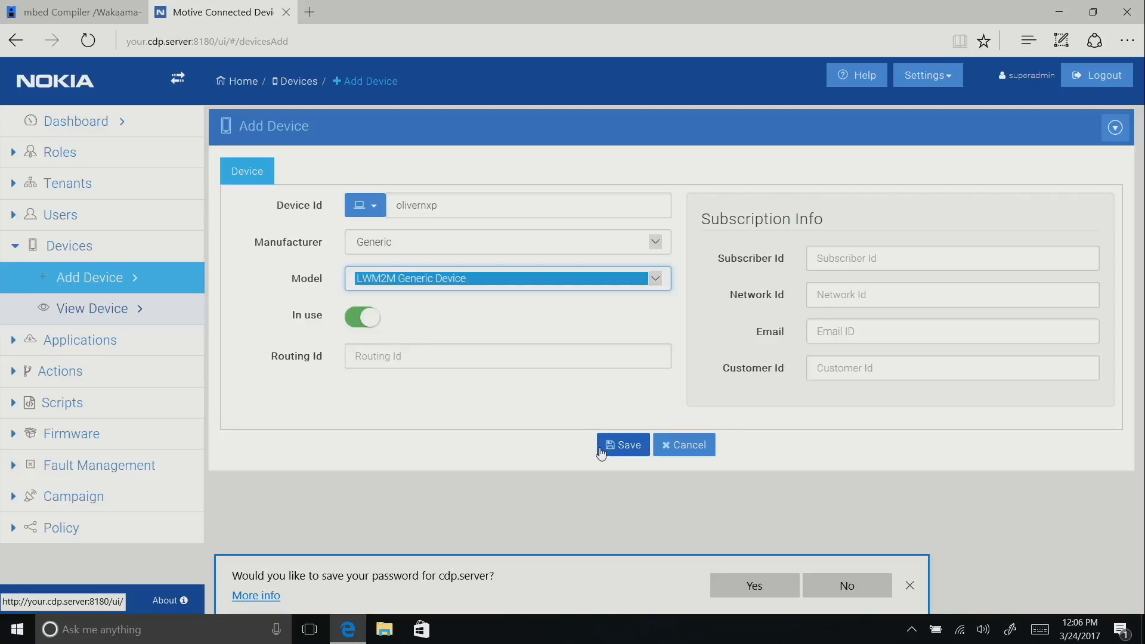
left_click(622, 445)
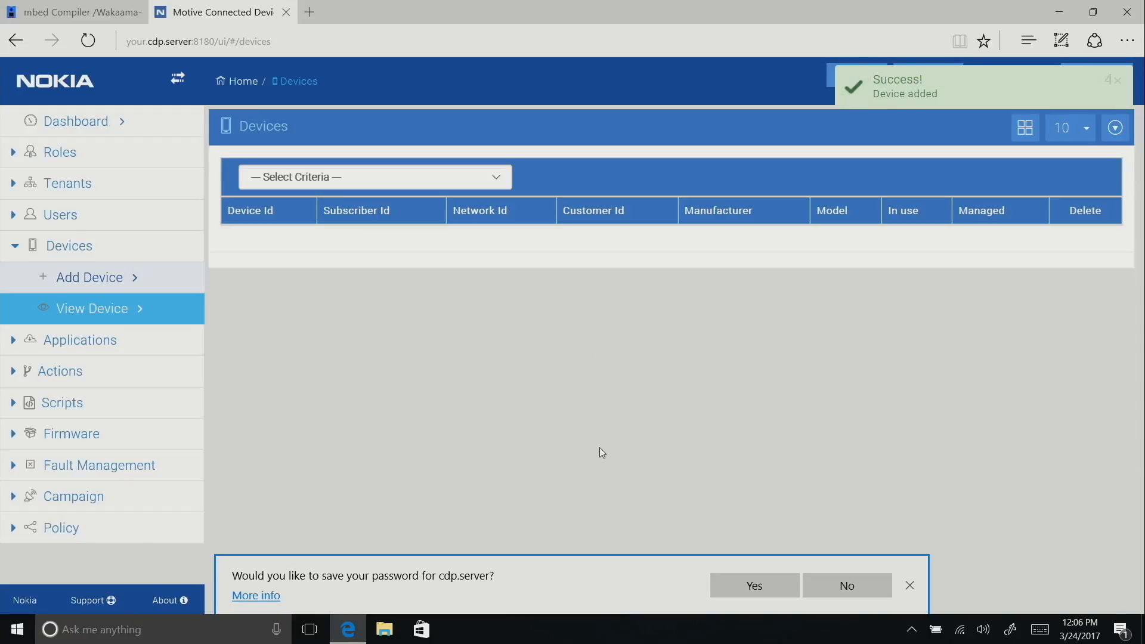
Search devices by Device Id for olivernxp and open its device details.
left_click(372, 177)
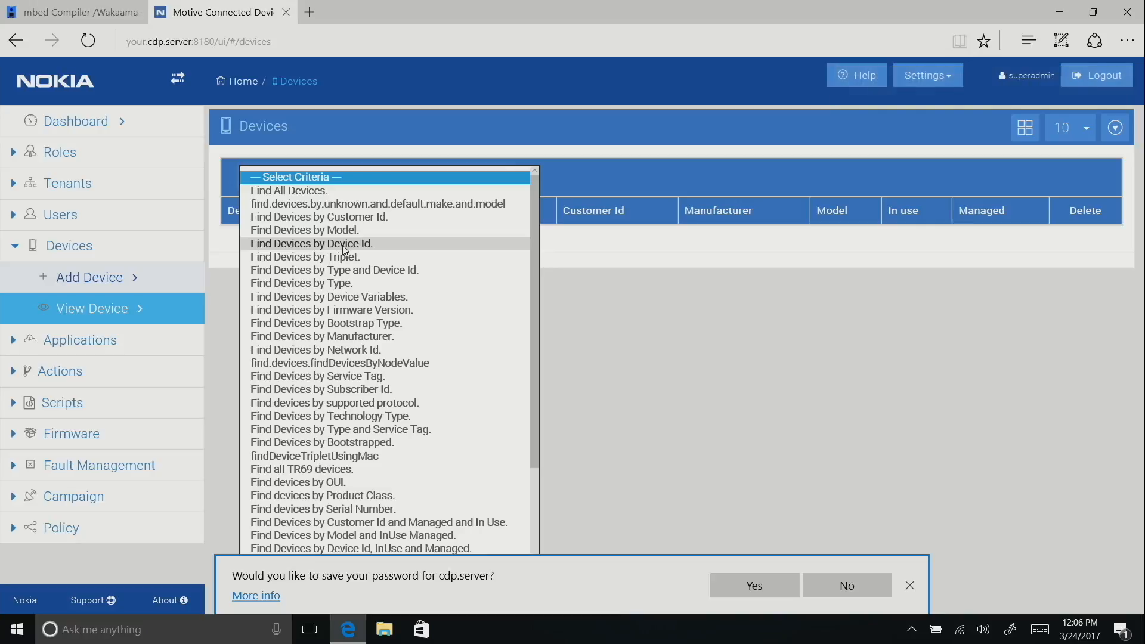
left_click(311, 244)
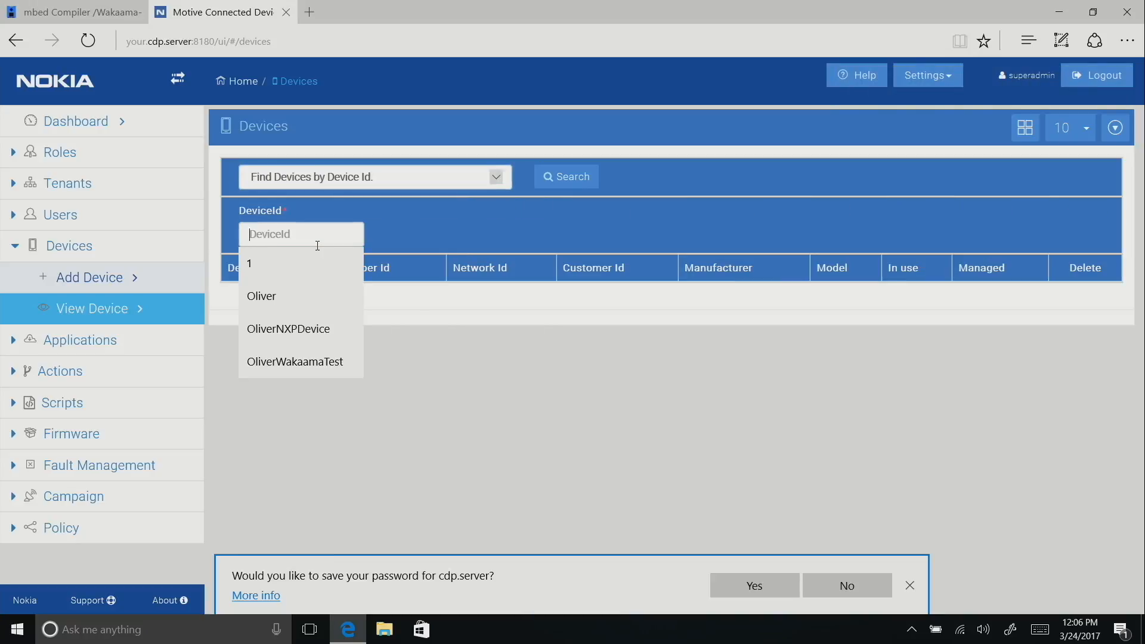
type("olivernxp")
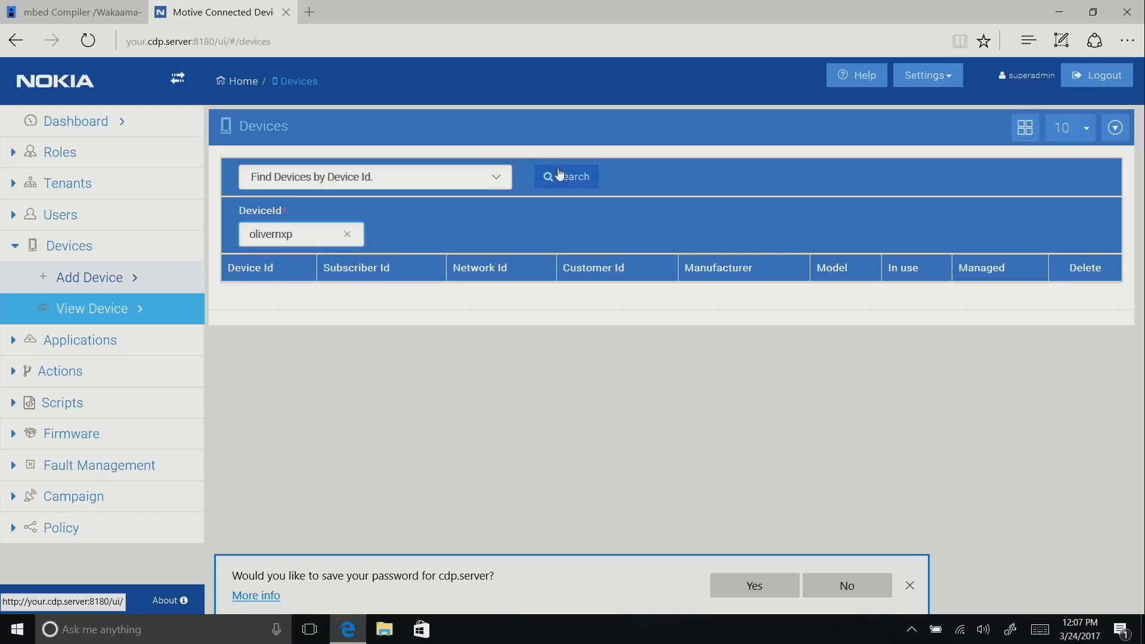
left_click(566, 176)
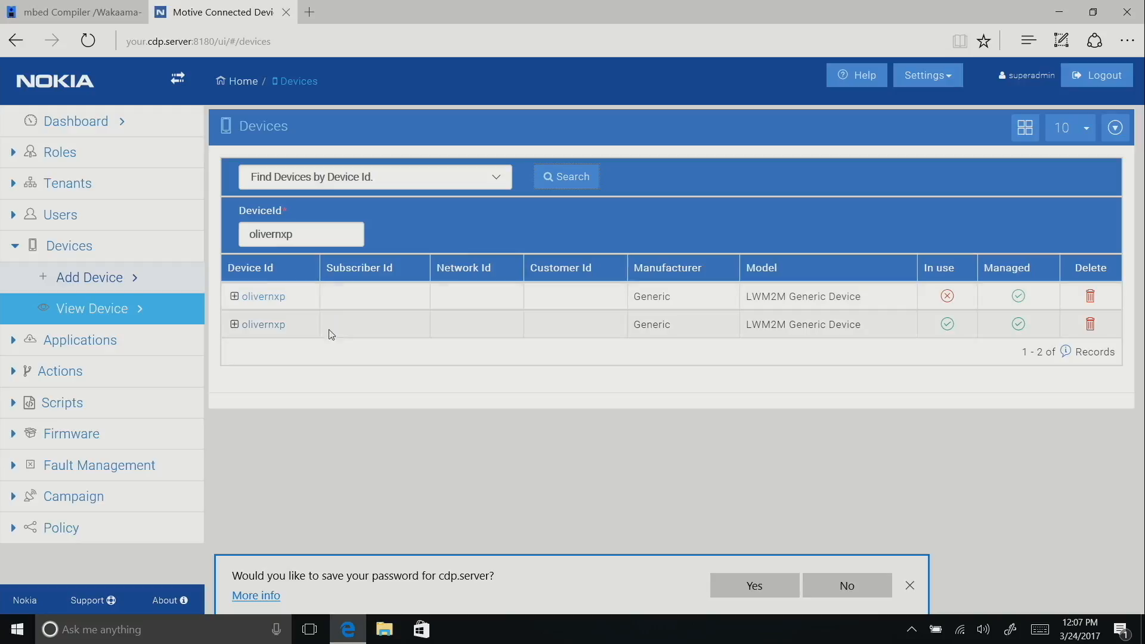
left_click(263, 296)
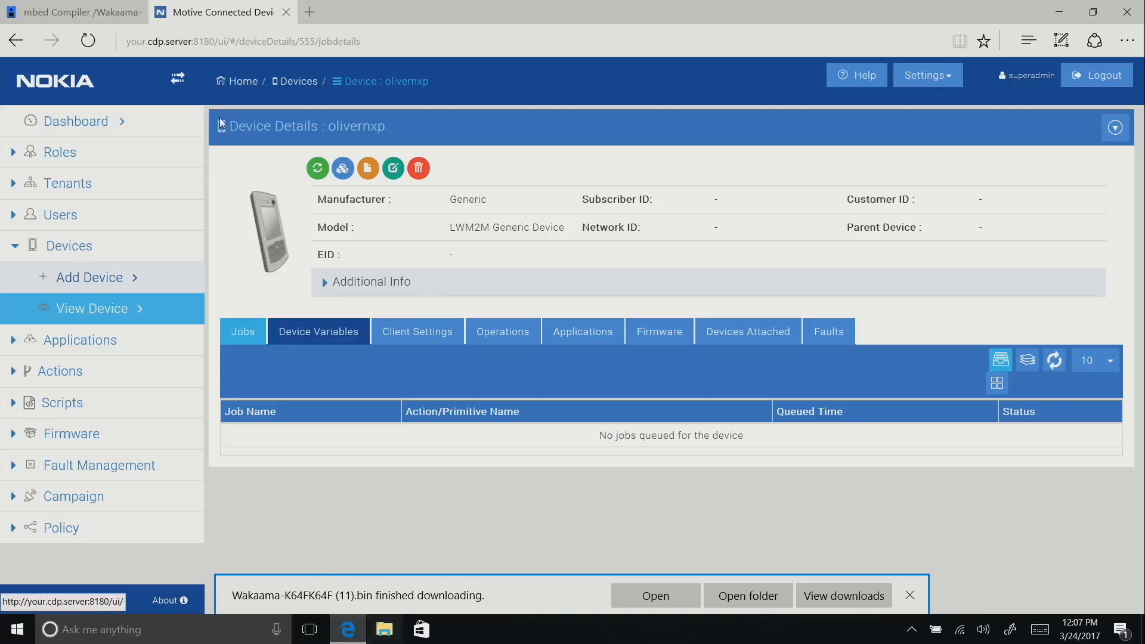
mouse_move(121, 6)
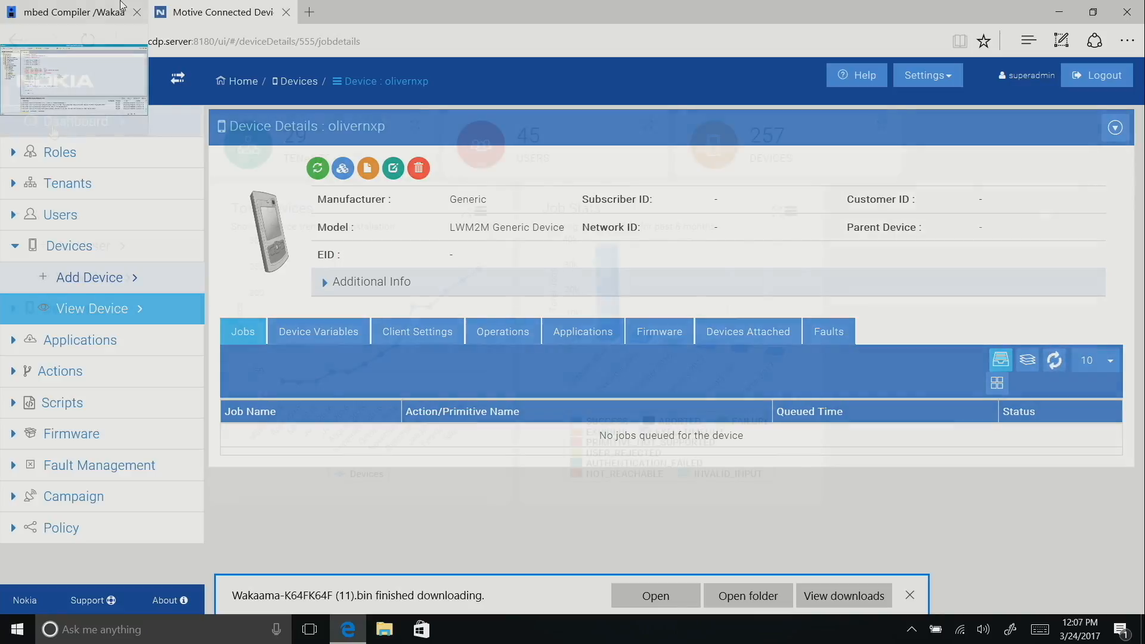
Go back to the Dashboard showing 29 tenants, 45 users and 257 devices.
left_click(241, 81)
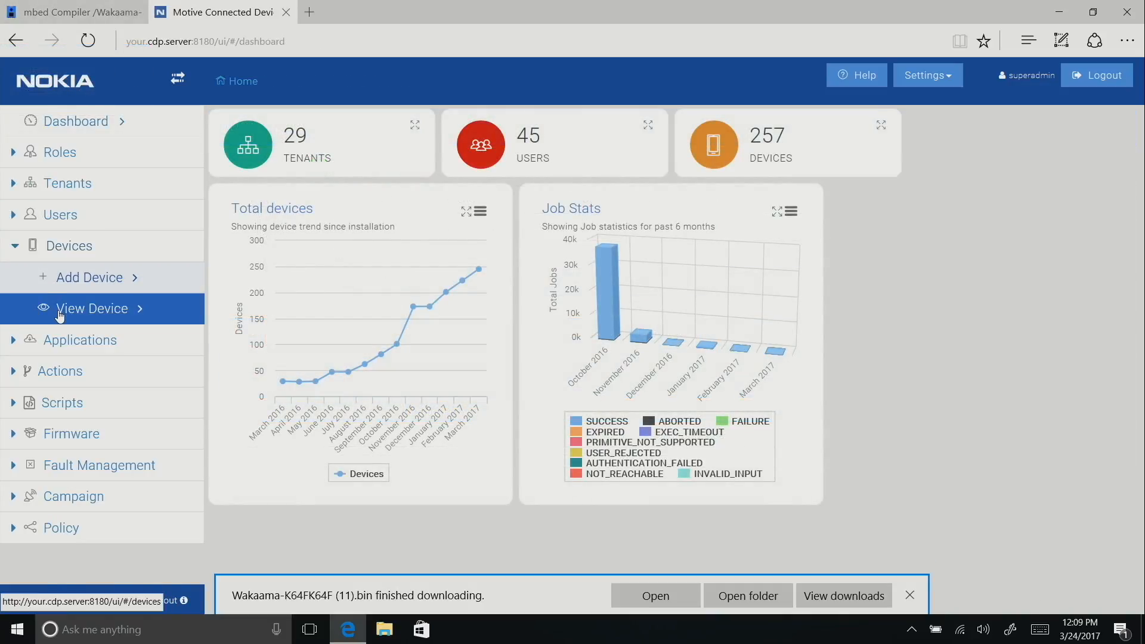
View the device search results and open the olivernxp device details.
left_click(92, 308)
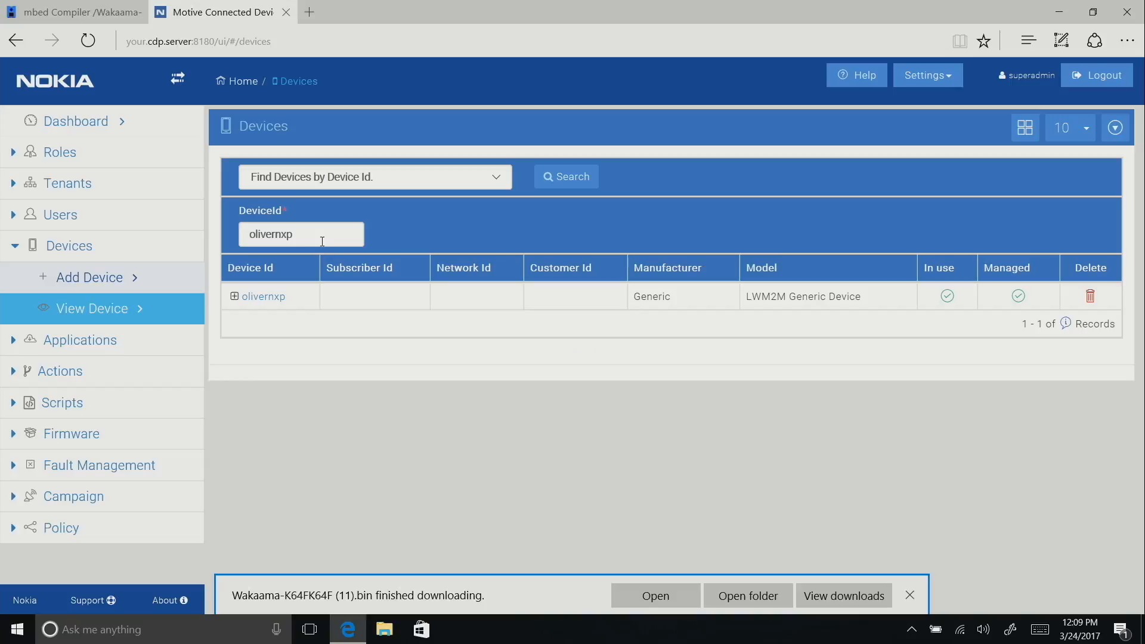
mouse_move(263, 296)
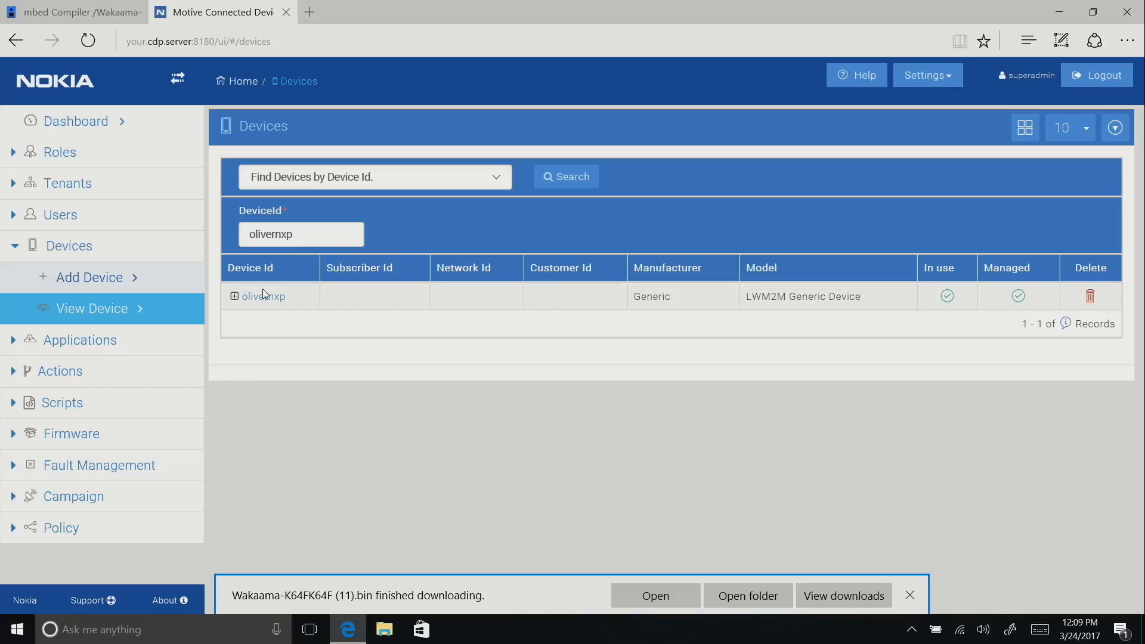
left_click(264, 296)
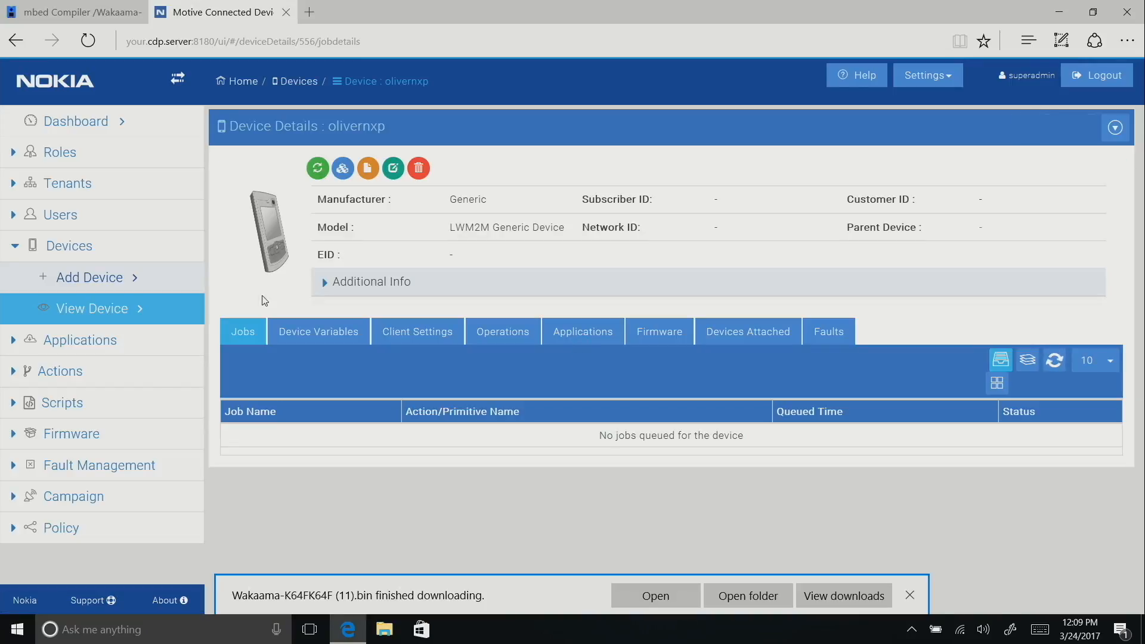